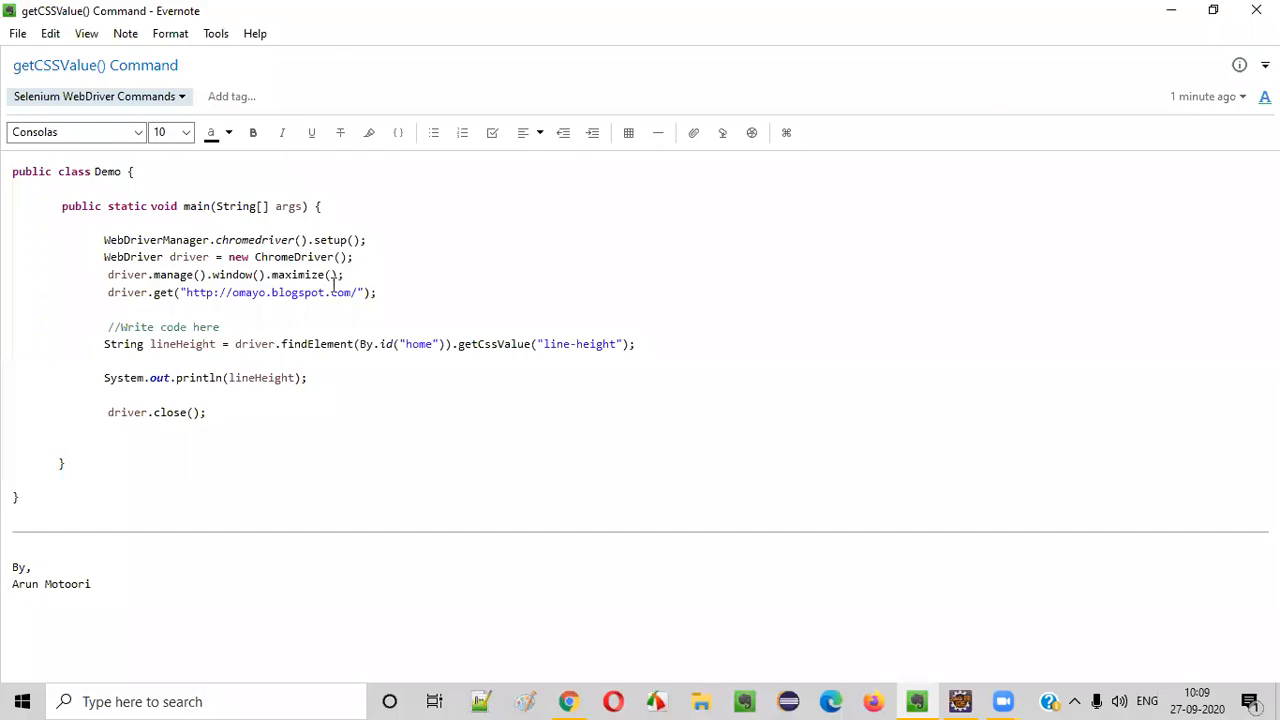
Inspect the Home menu item with F12 and confirm its line-height is 35px in Styles.
double_click(56, 64)
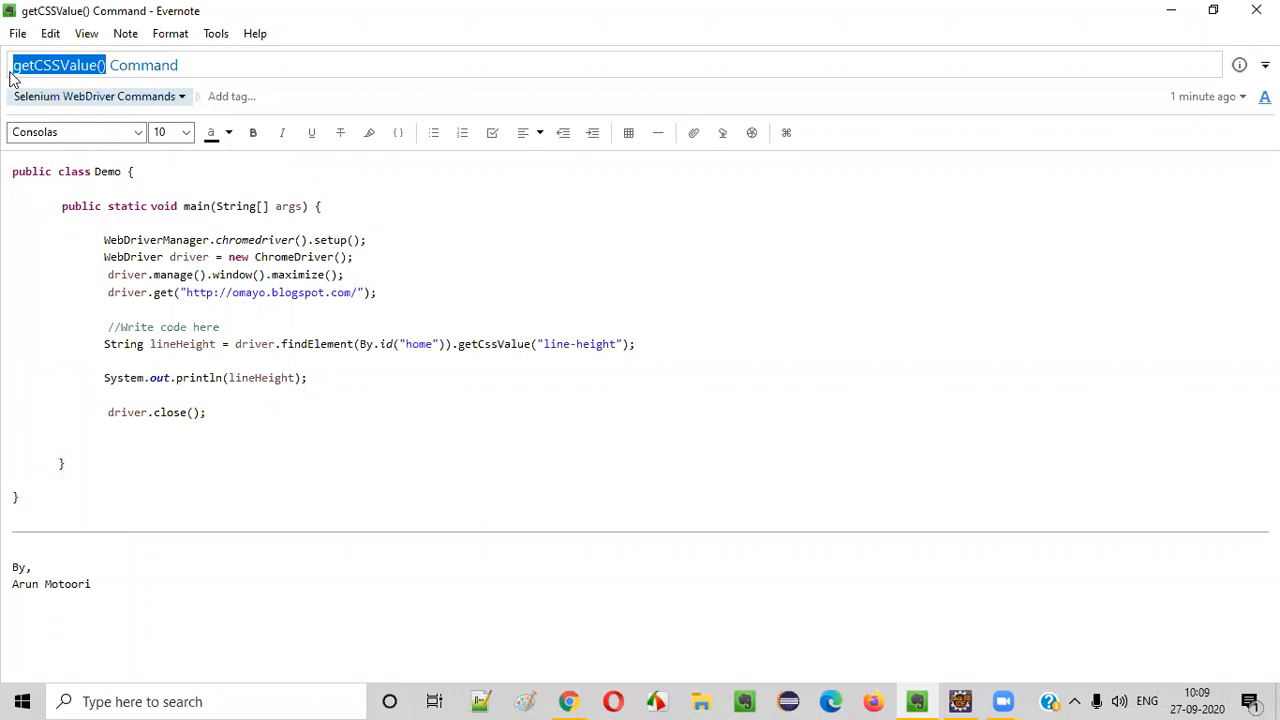
mouse_move(84, 70)
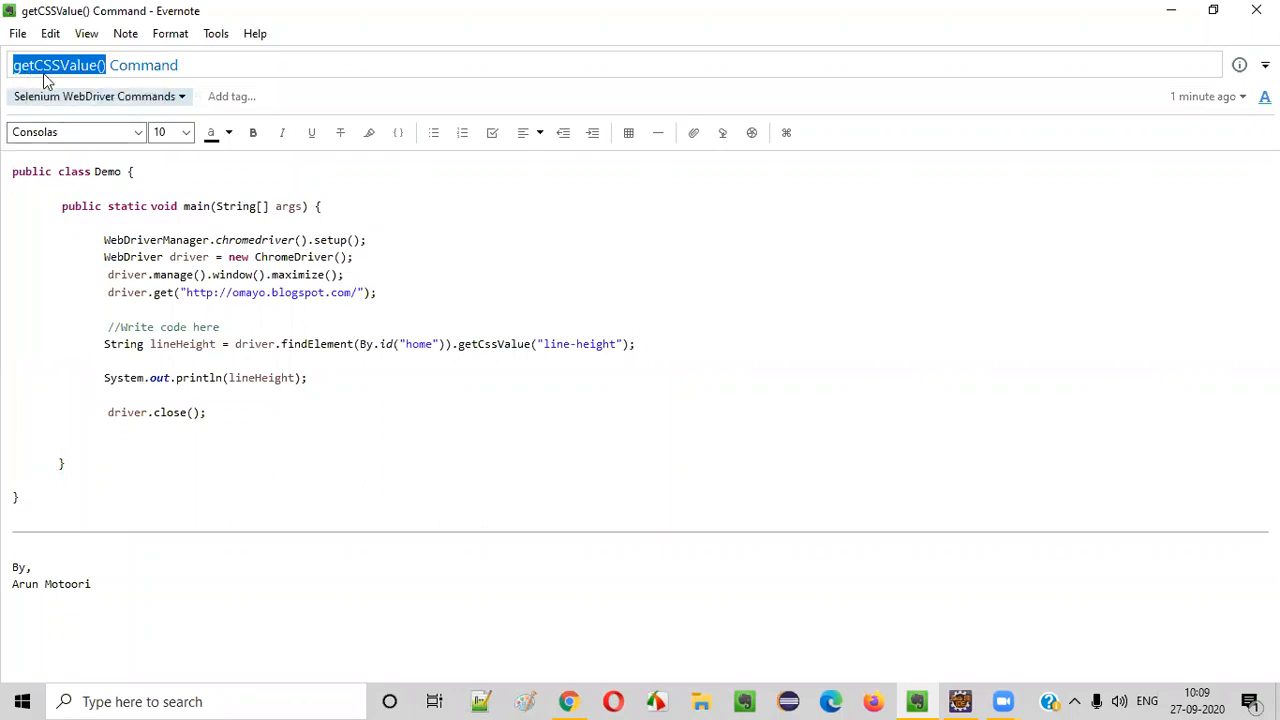
mouse_move(168, 160)
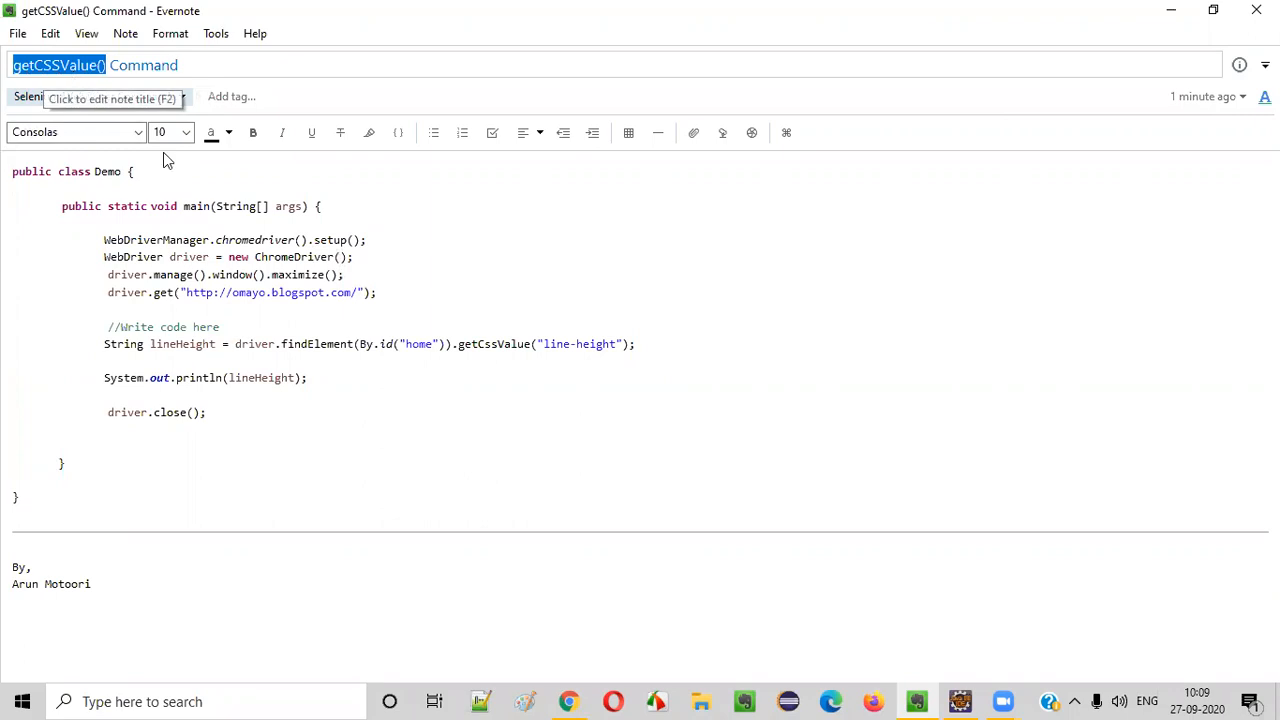
left_click(568, 700)
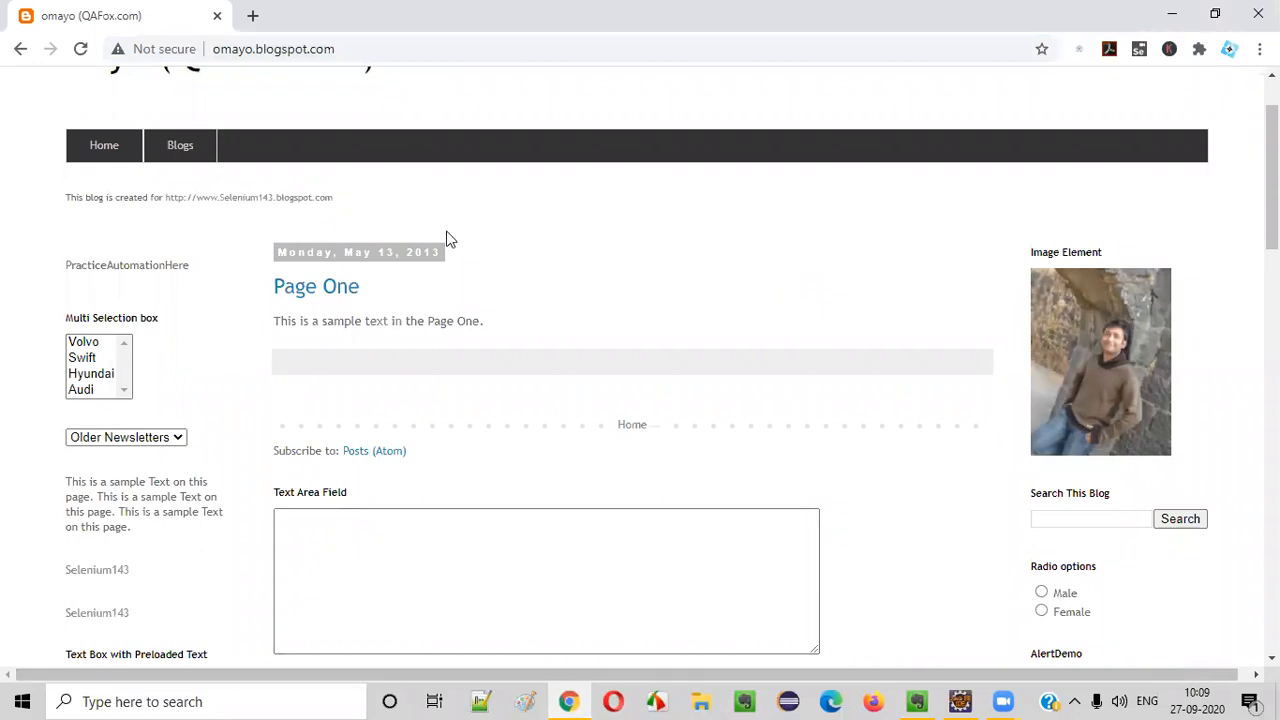
mouse_move(104, 144)
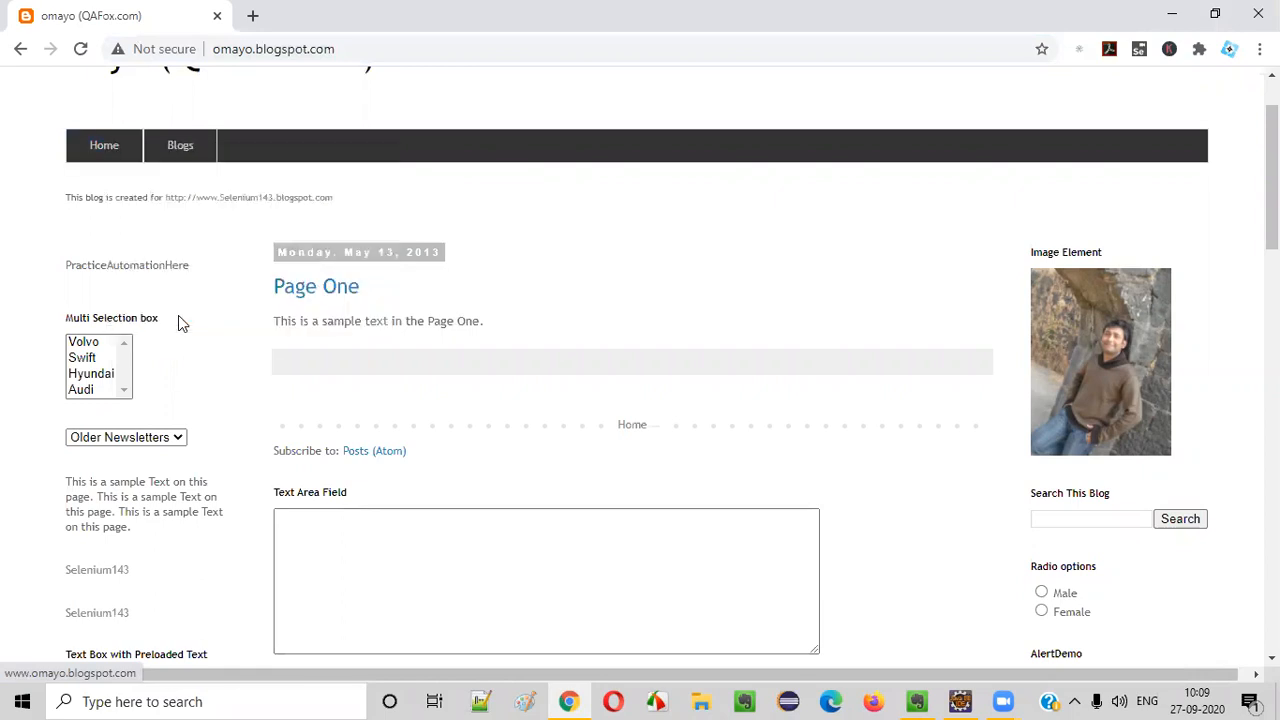
key("F12")
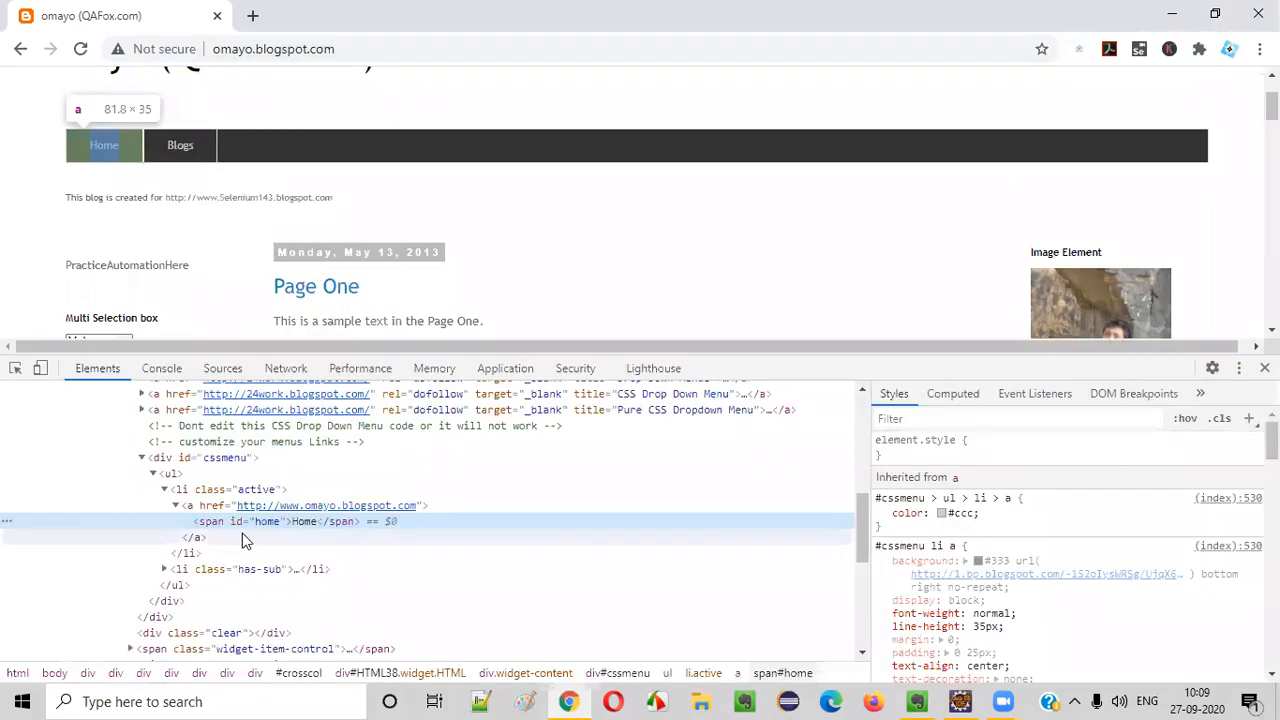
mouse_move(104, 144)
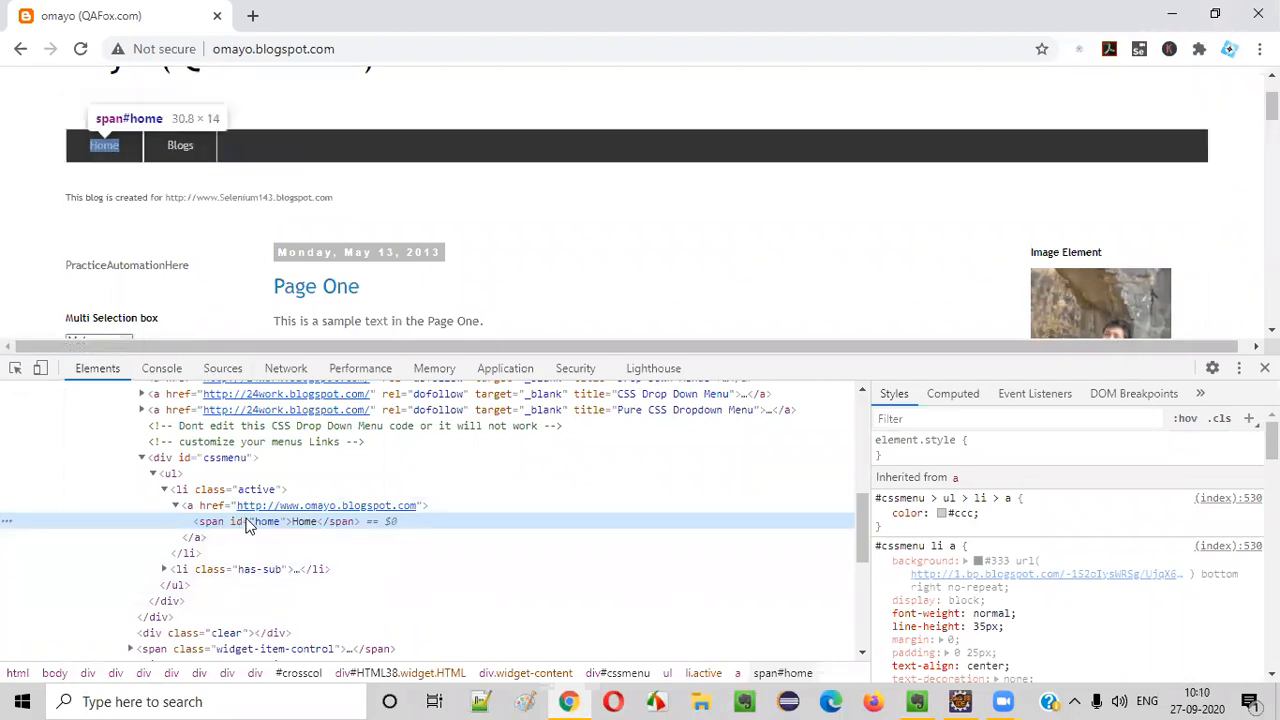
mouse_move(520, 552)
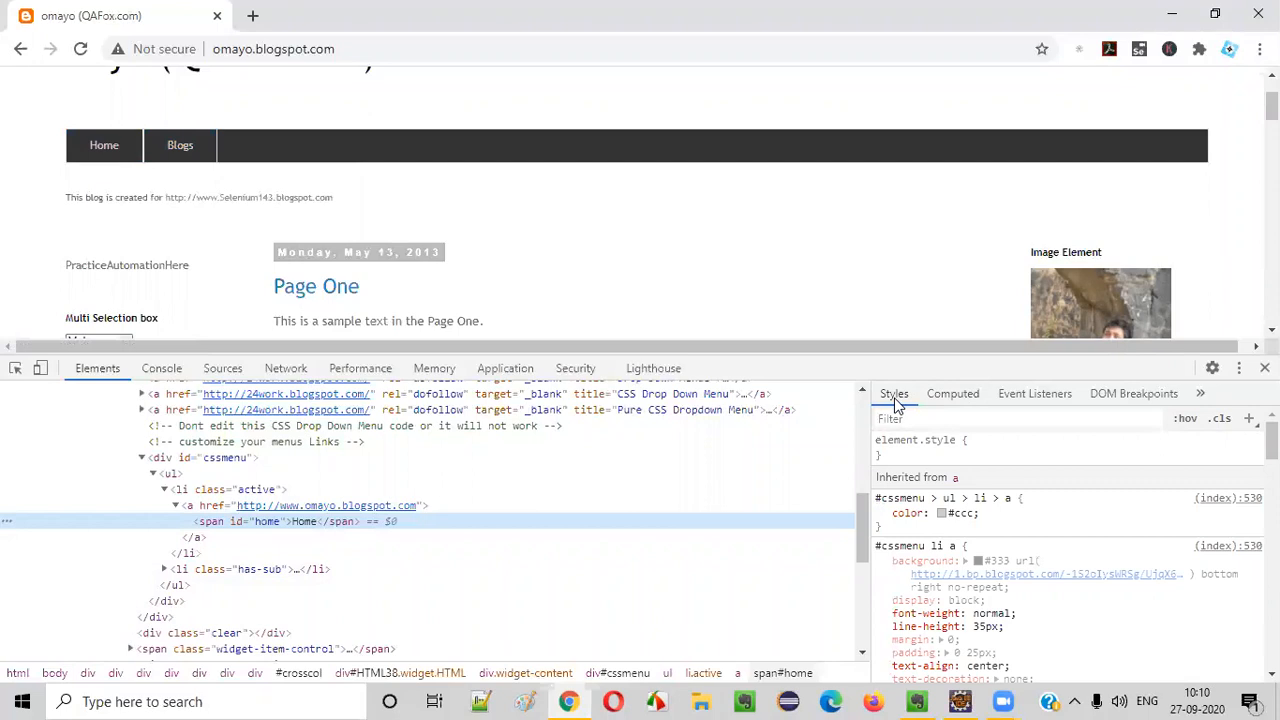
mouse_move(1032, 472)
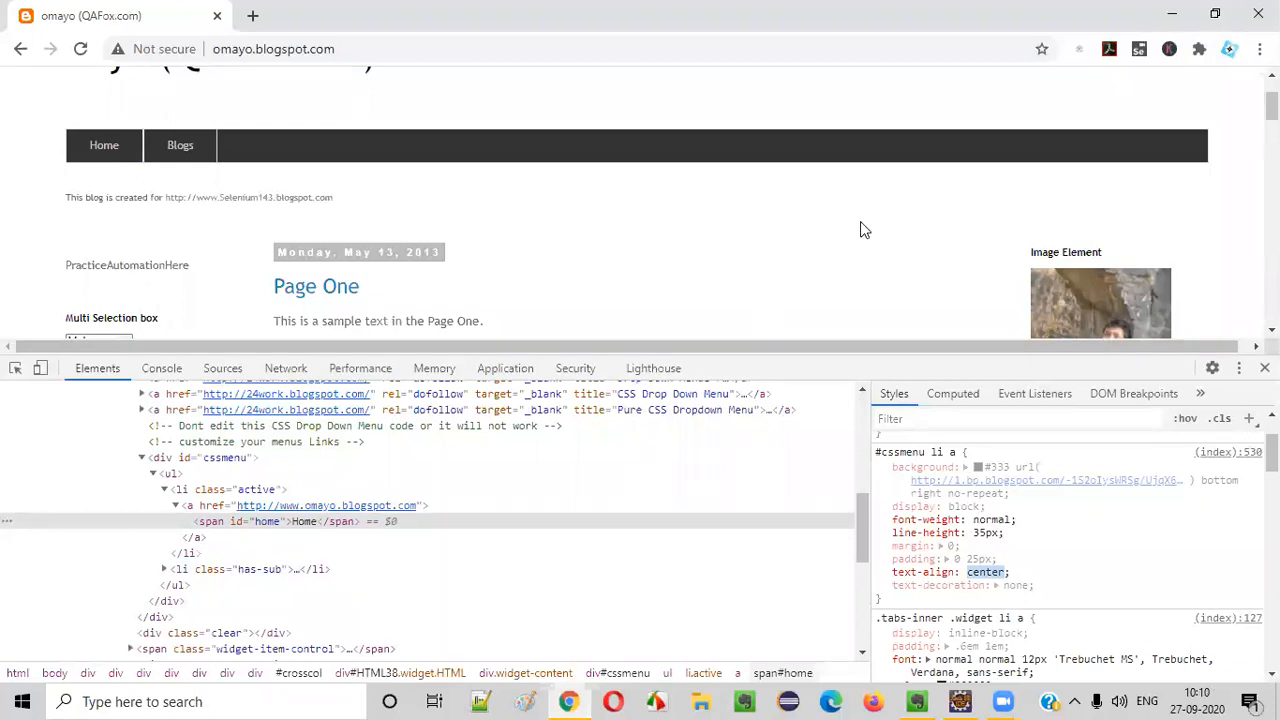
mouse_move(828, 248)
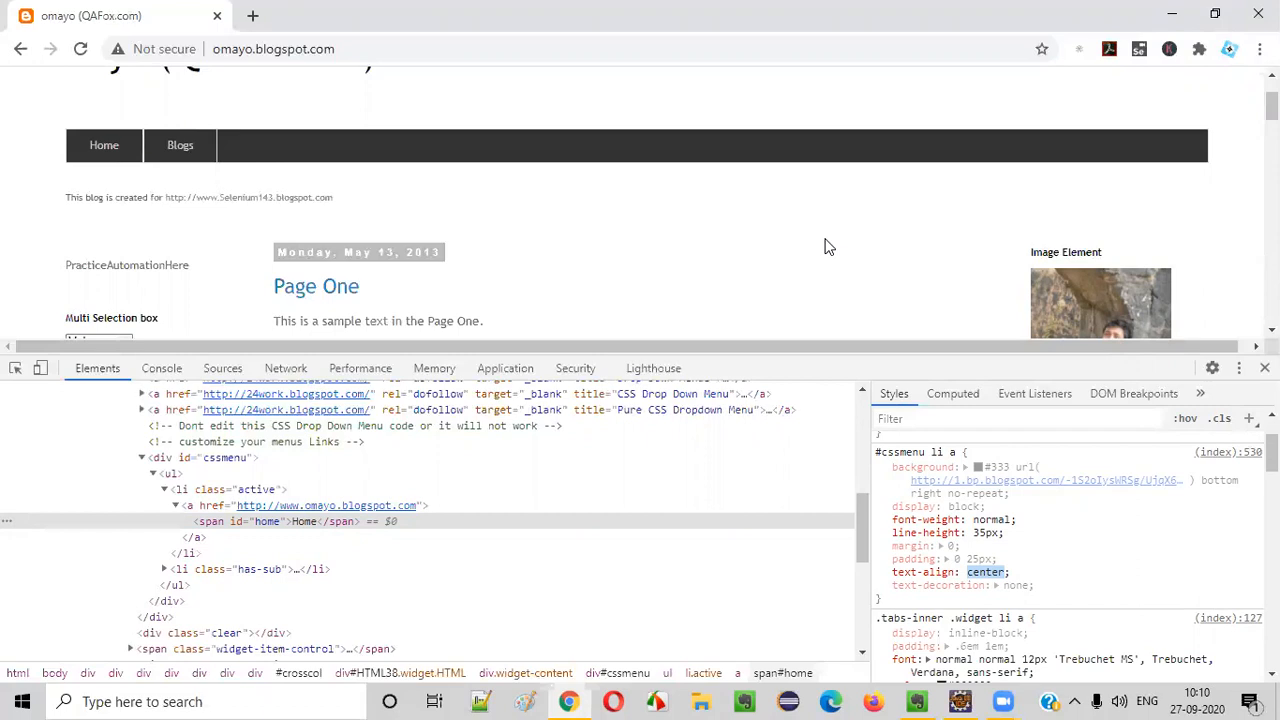
mouse_move(896, 556)
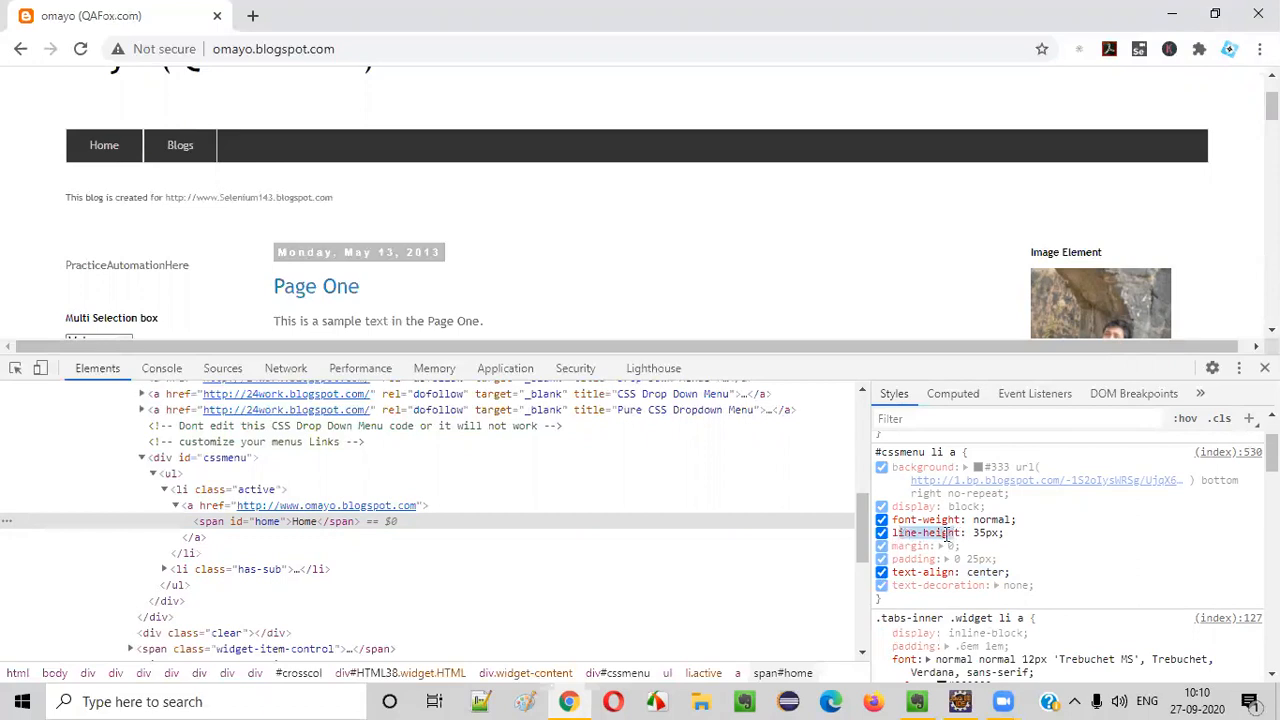
mouse_move(608, 184)
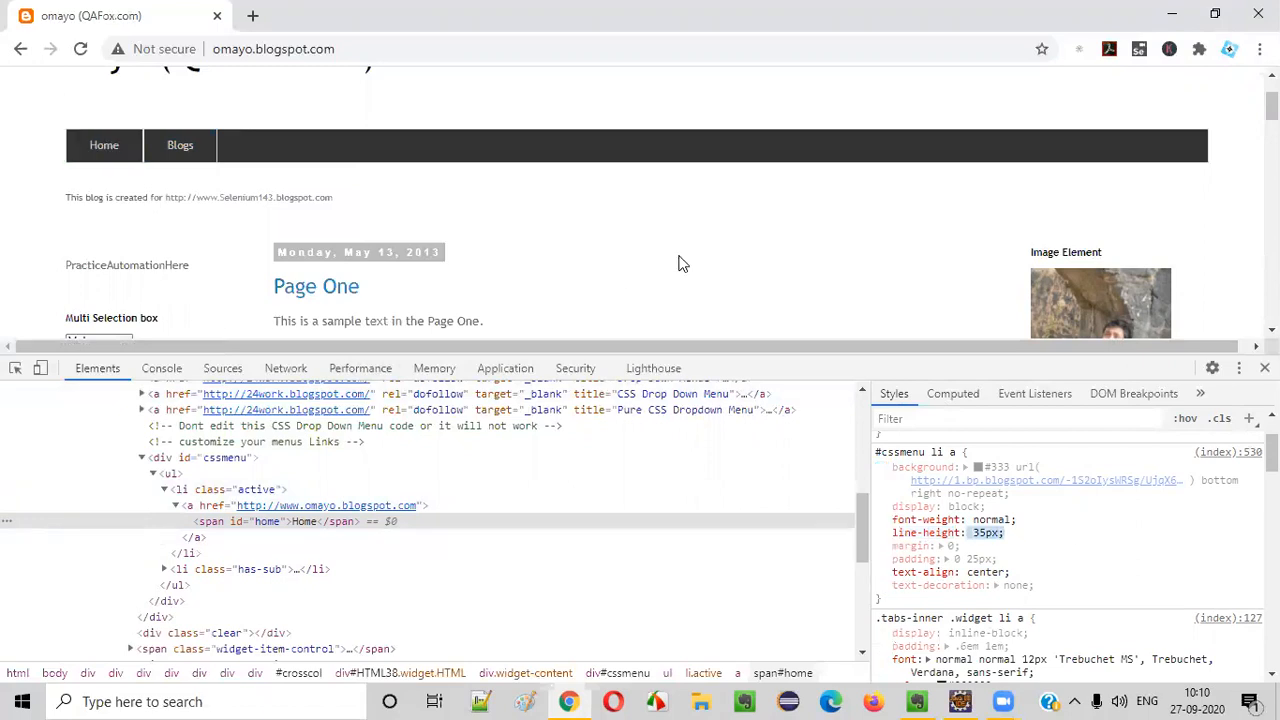
mouse_move(754, 258)
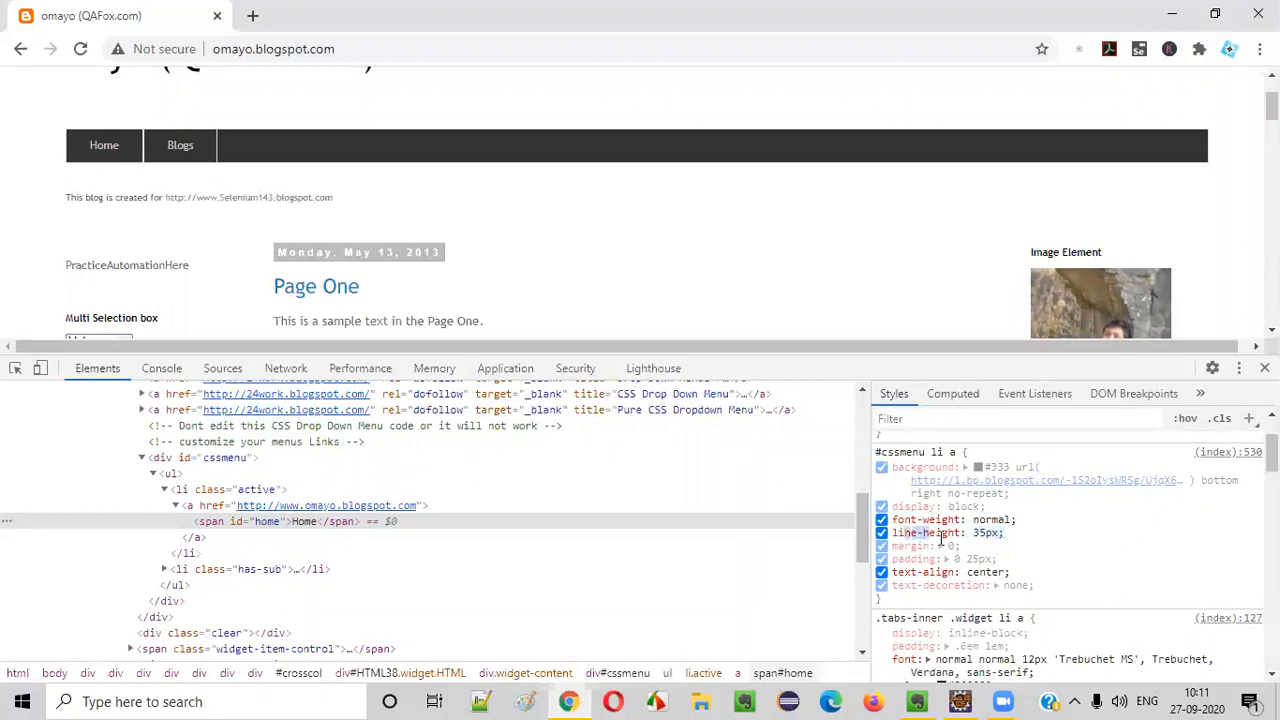
mouse_move(104, 144)
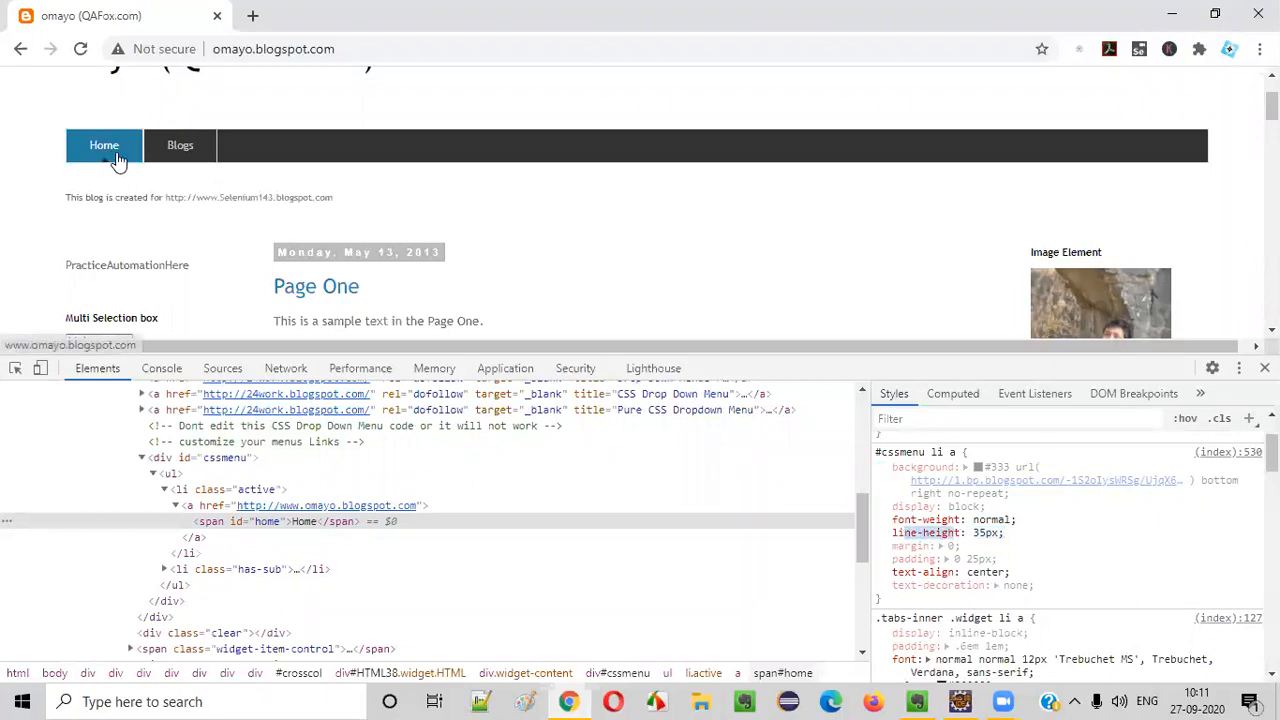
mouse_move(750, 238)
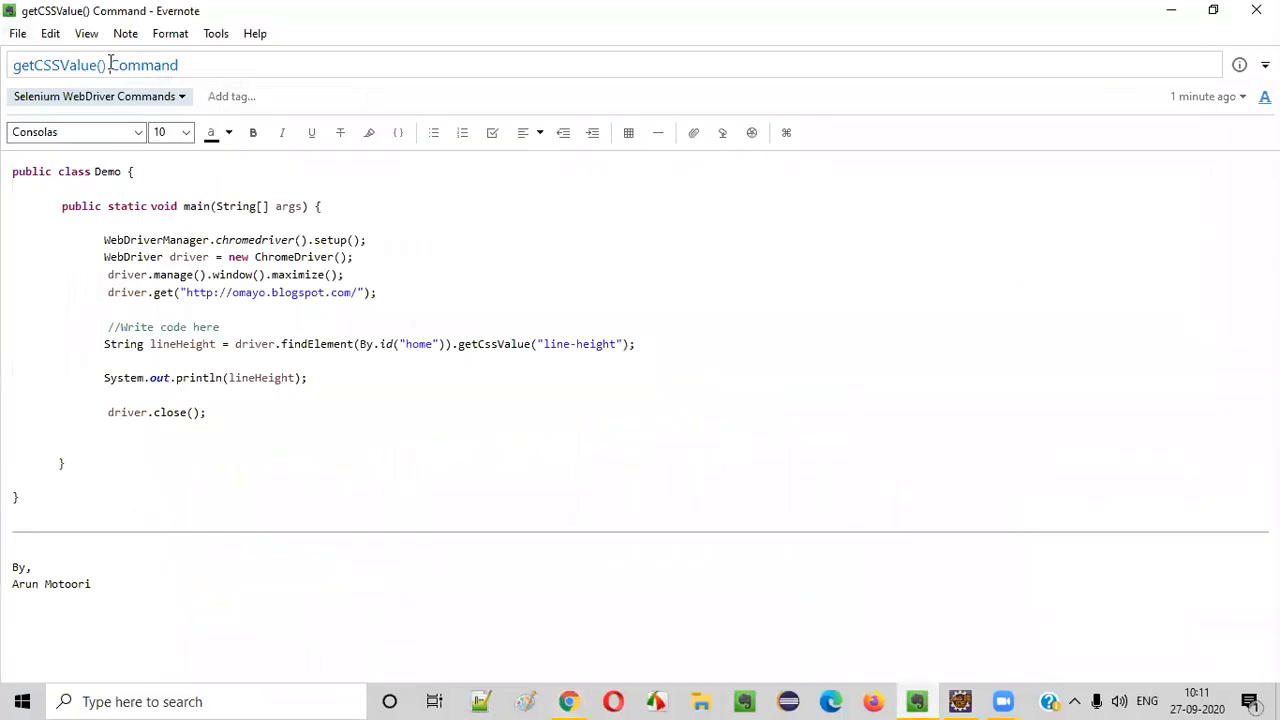
double_click(56, 64)
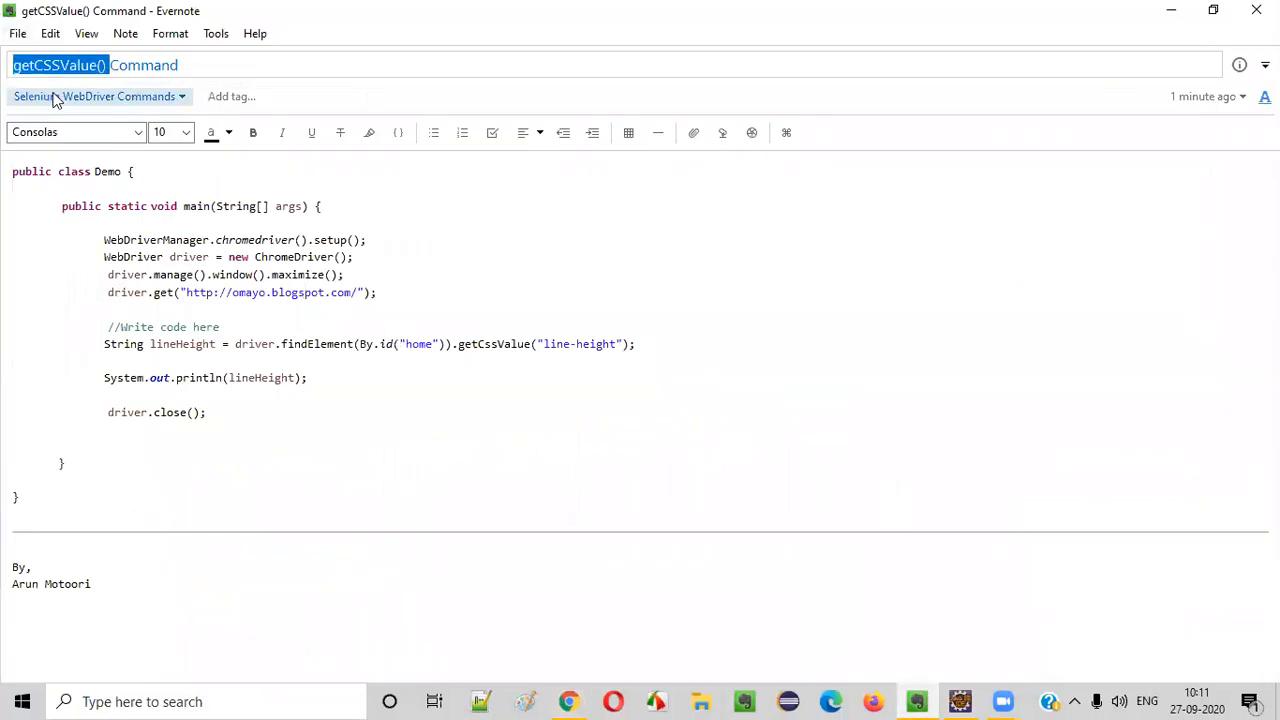
mouse_move(100, 76)
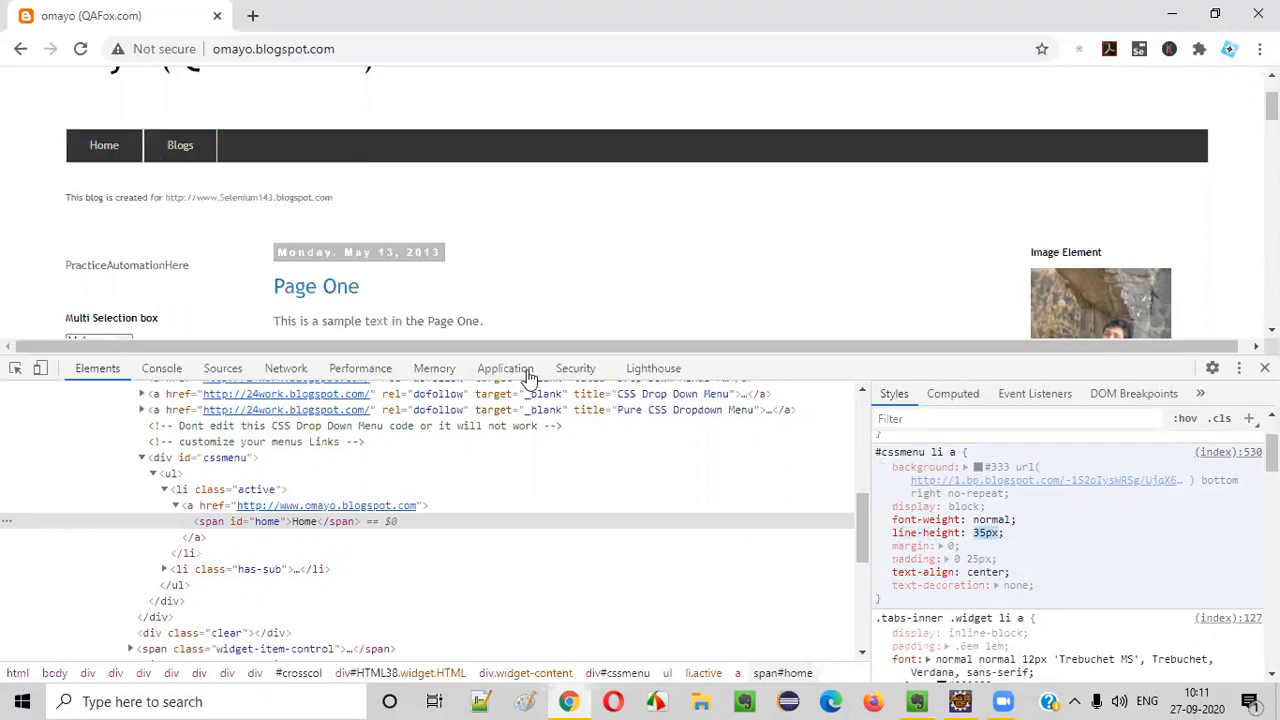
mouse_move(984, 544)
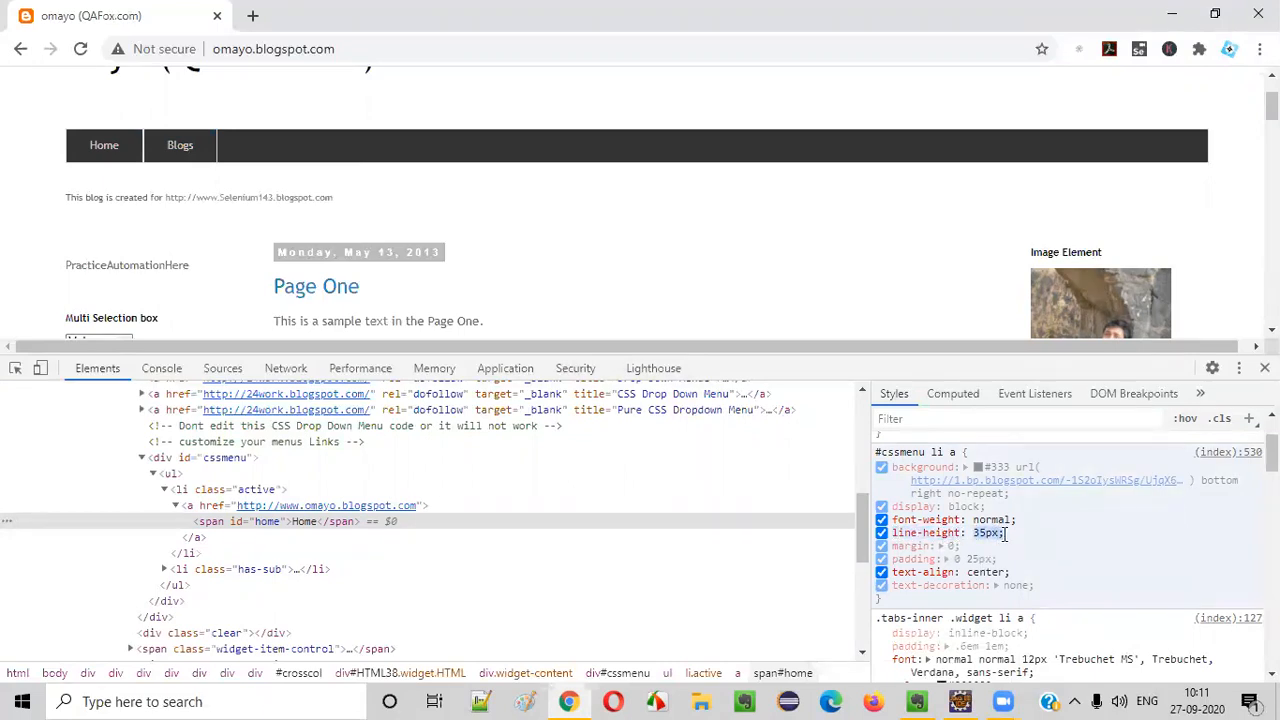
mouse_move(104, 144)
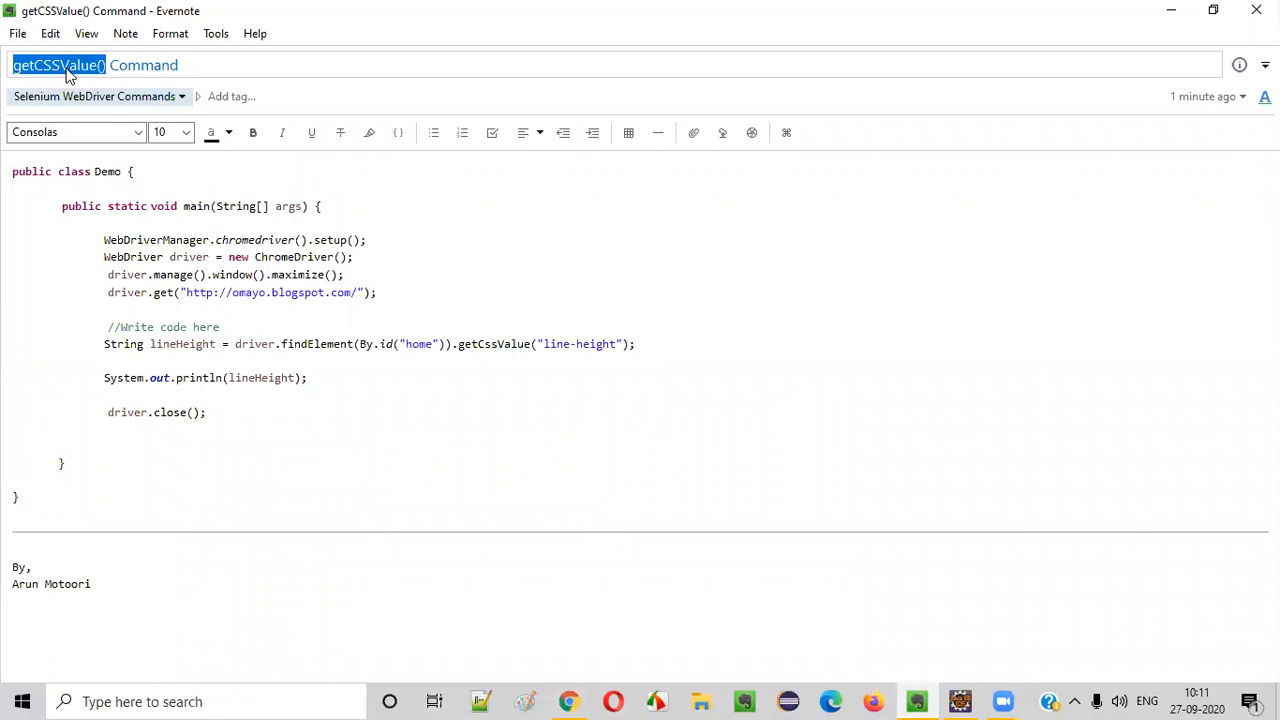
mouse_move(588, 644)
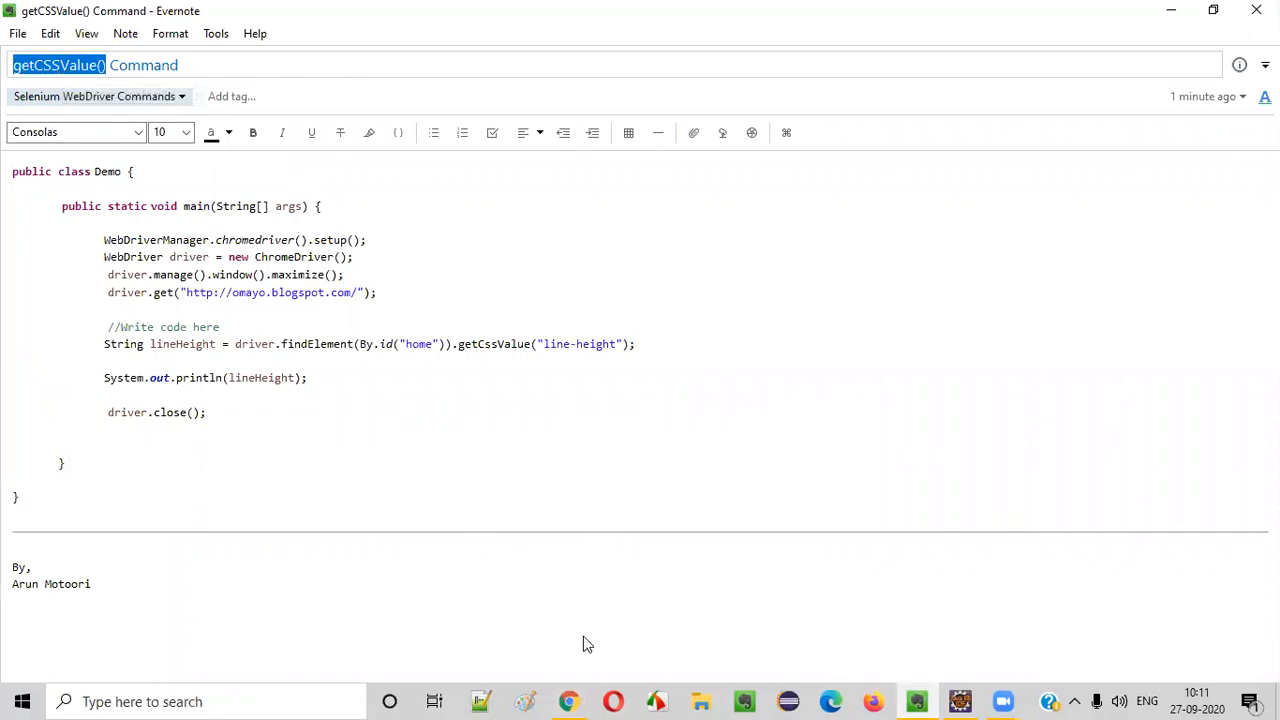
left_click(568, 700)
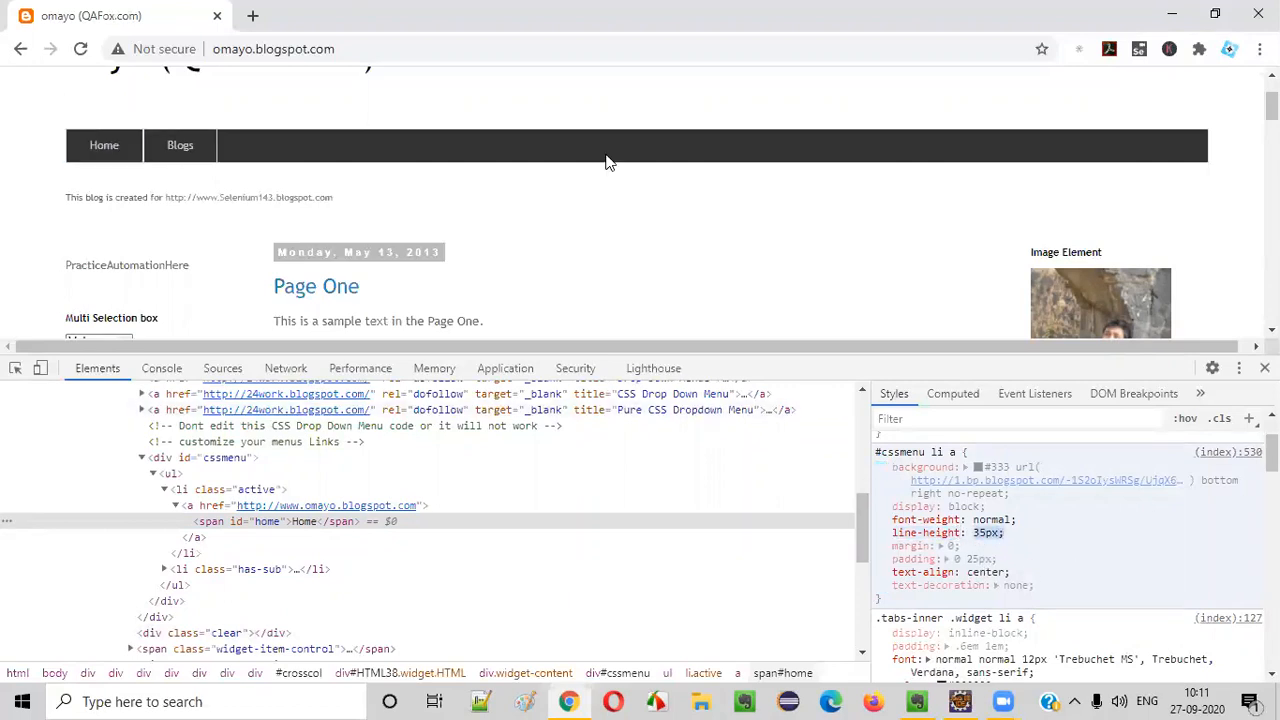
mouse_move(408, 216)
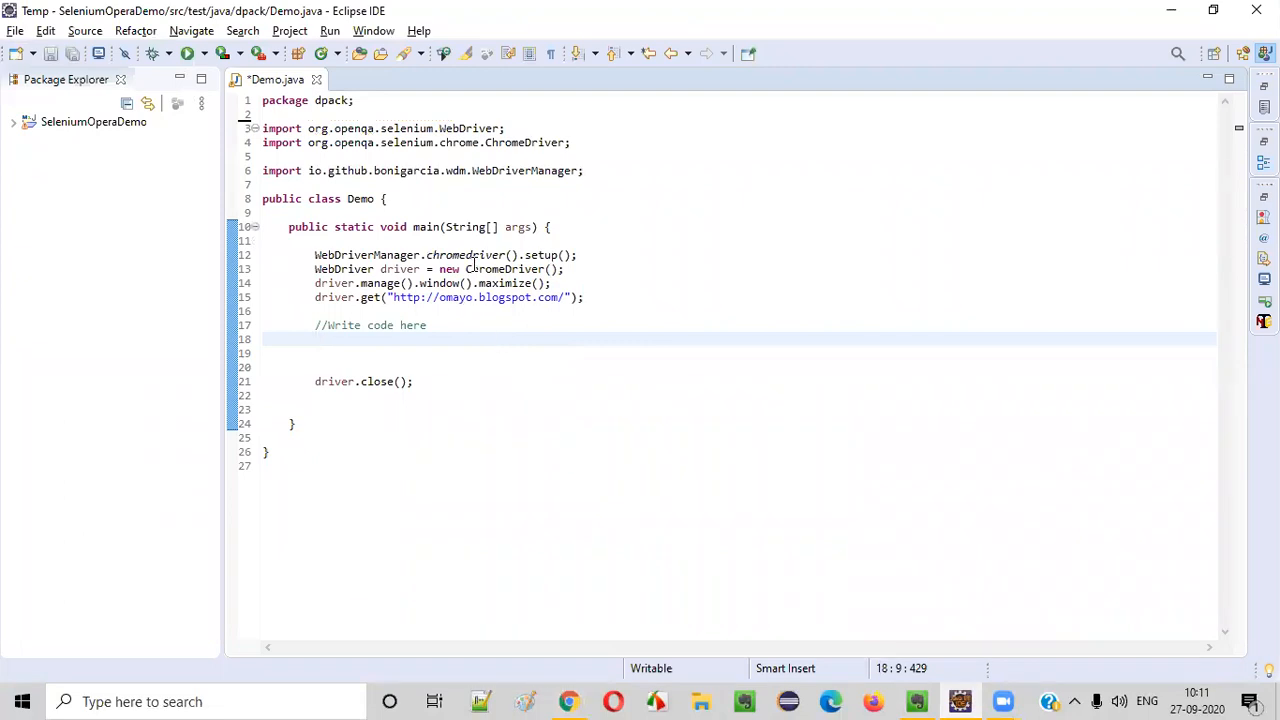
Review Demo.java around driver.close() in Eclipse, then return to the omayo page.
double_click(516, 268)
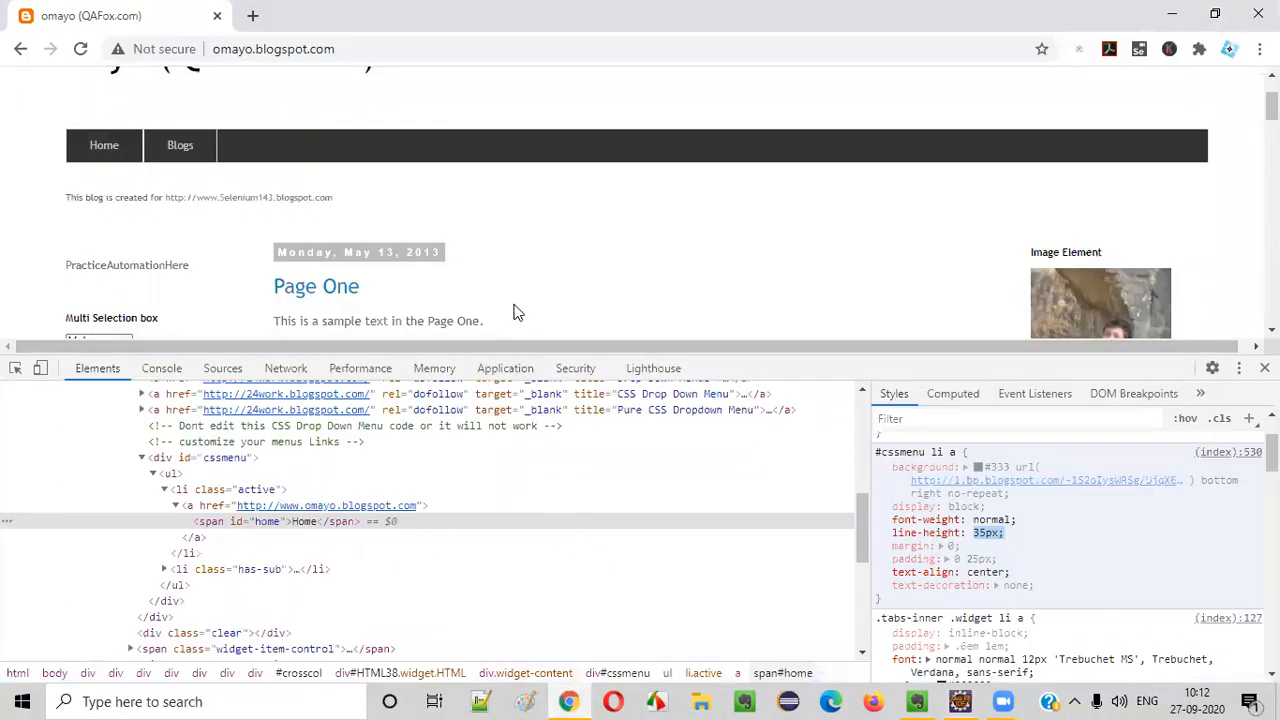
left_click(1264, 368)
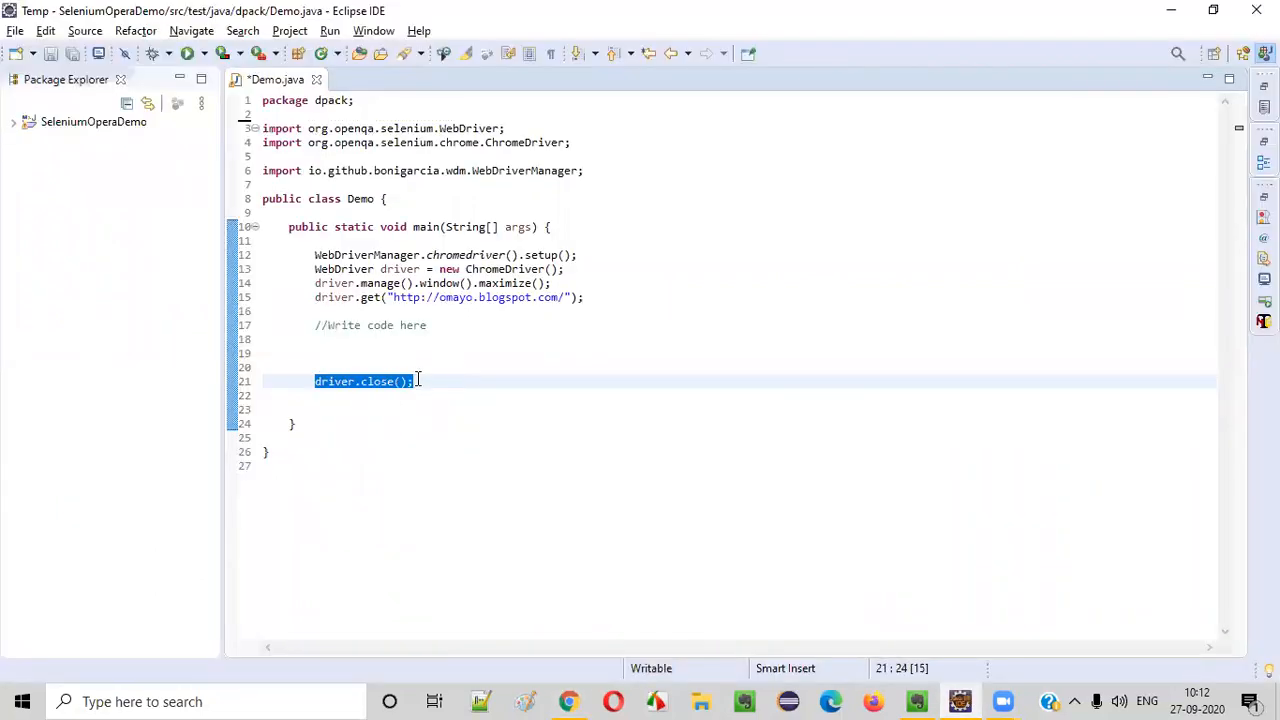
left_click(360, 340)
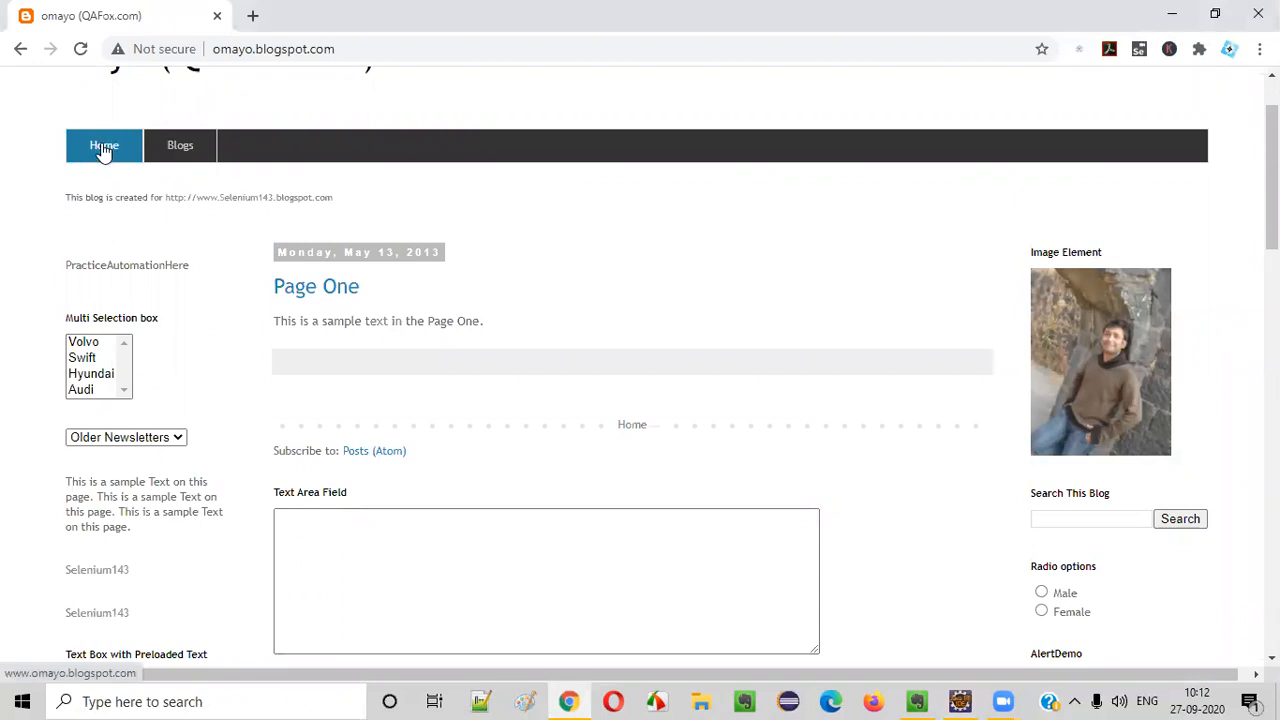
Reopen DevTools and pick the Home menu item to show its span with id home.
key("F12")
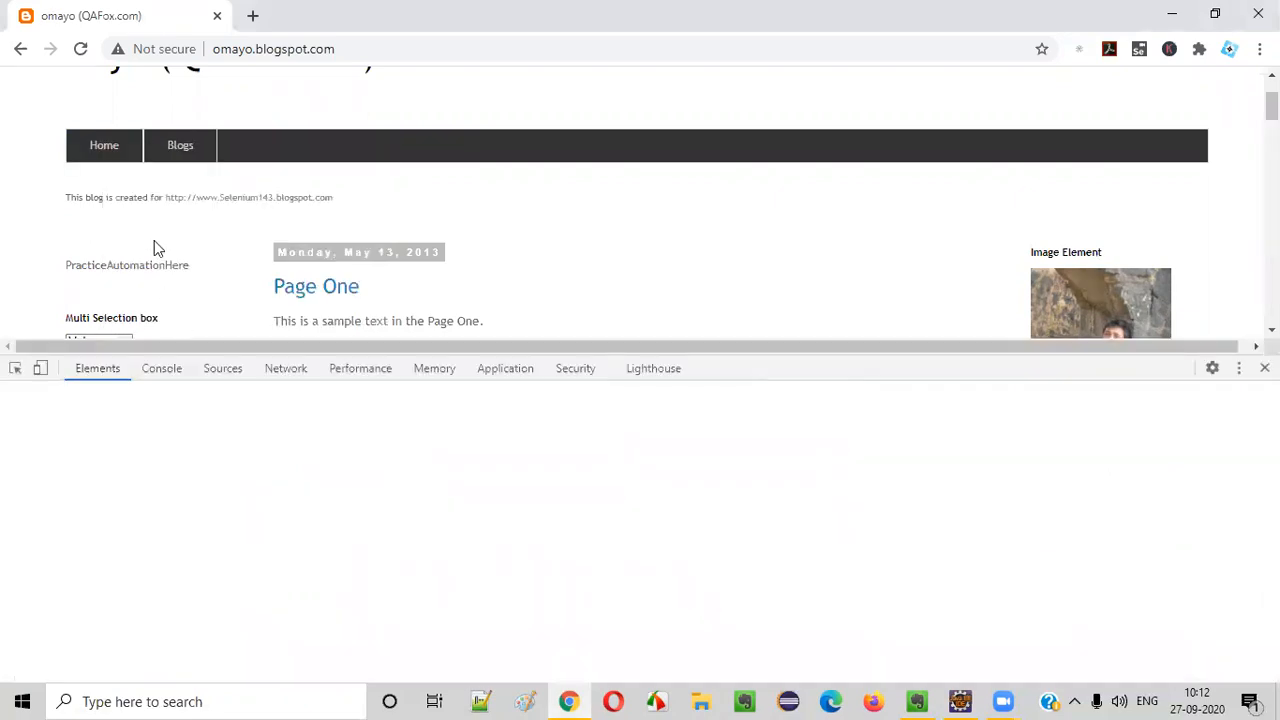
left_click(104, 144)
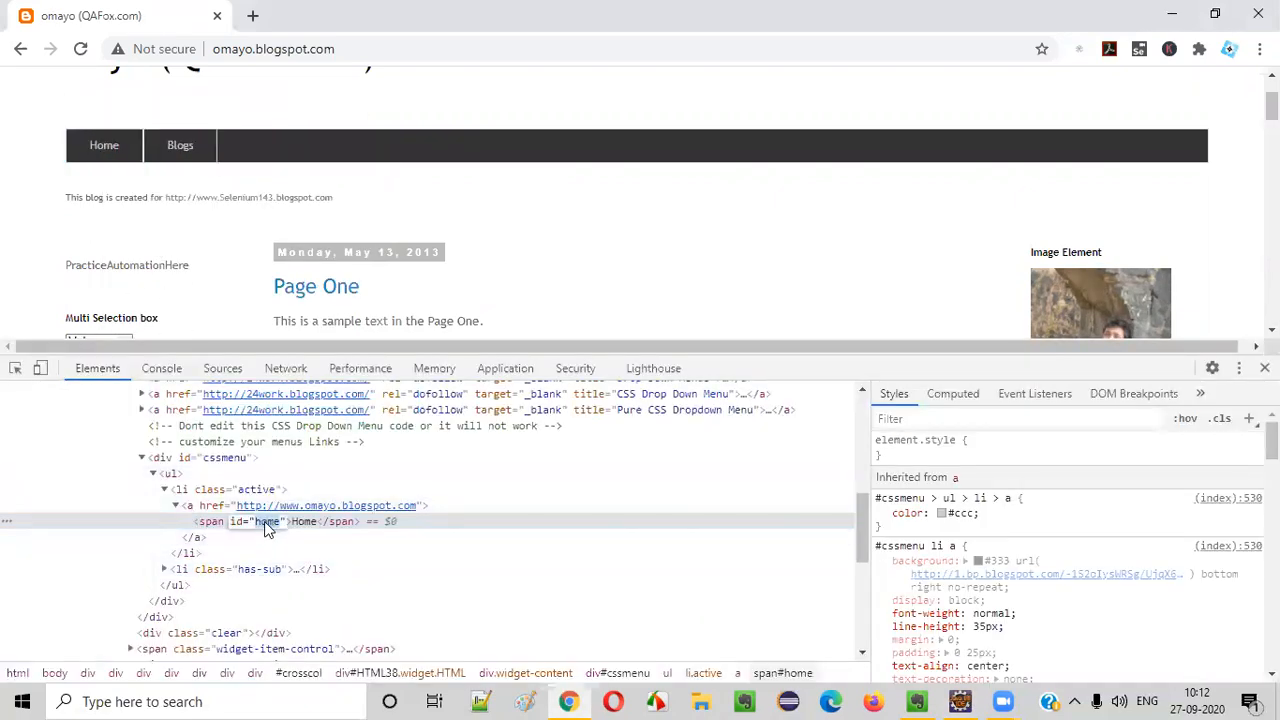
mouse_move(962, 700)
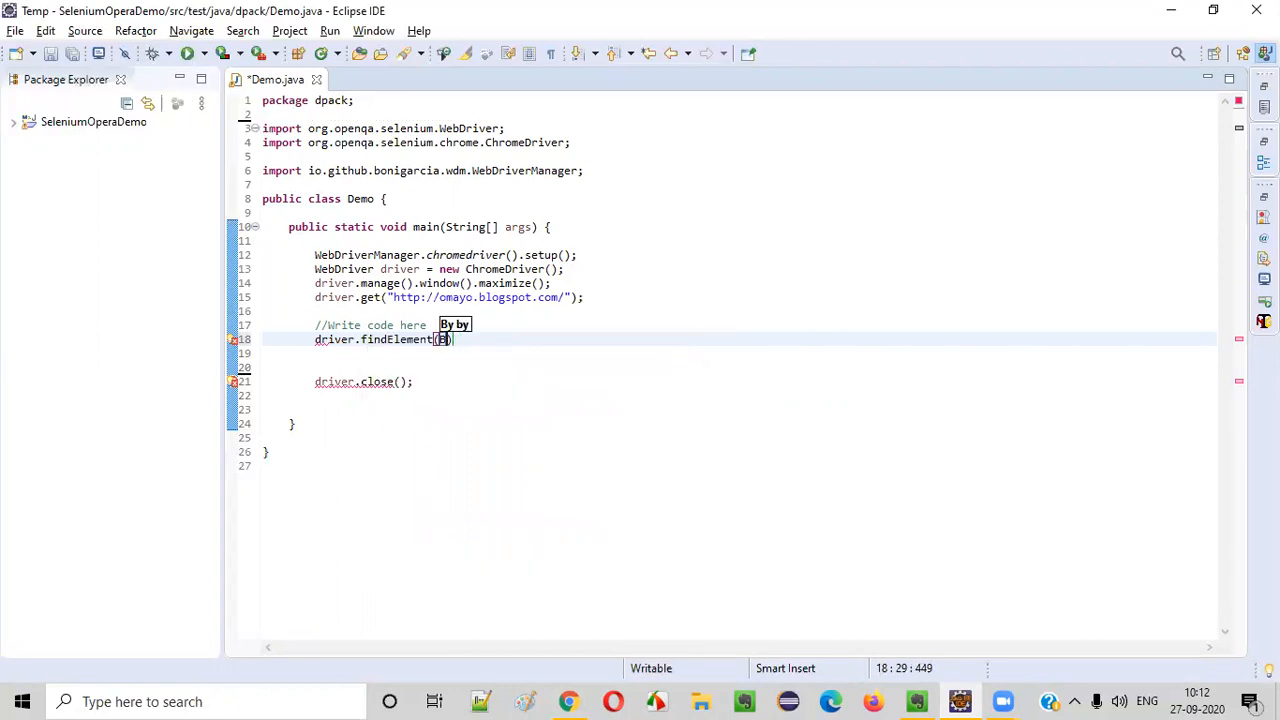
Write driver.findElement(By.id("home")).getCssValue("line-height"); in Demo.java.
type("By.id(\"\")")
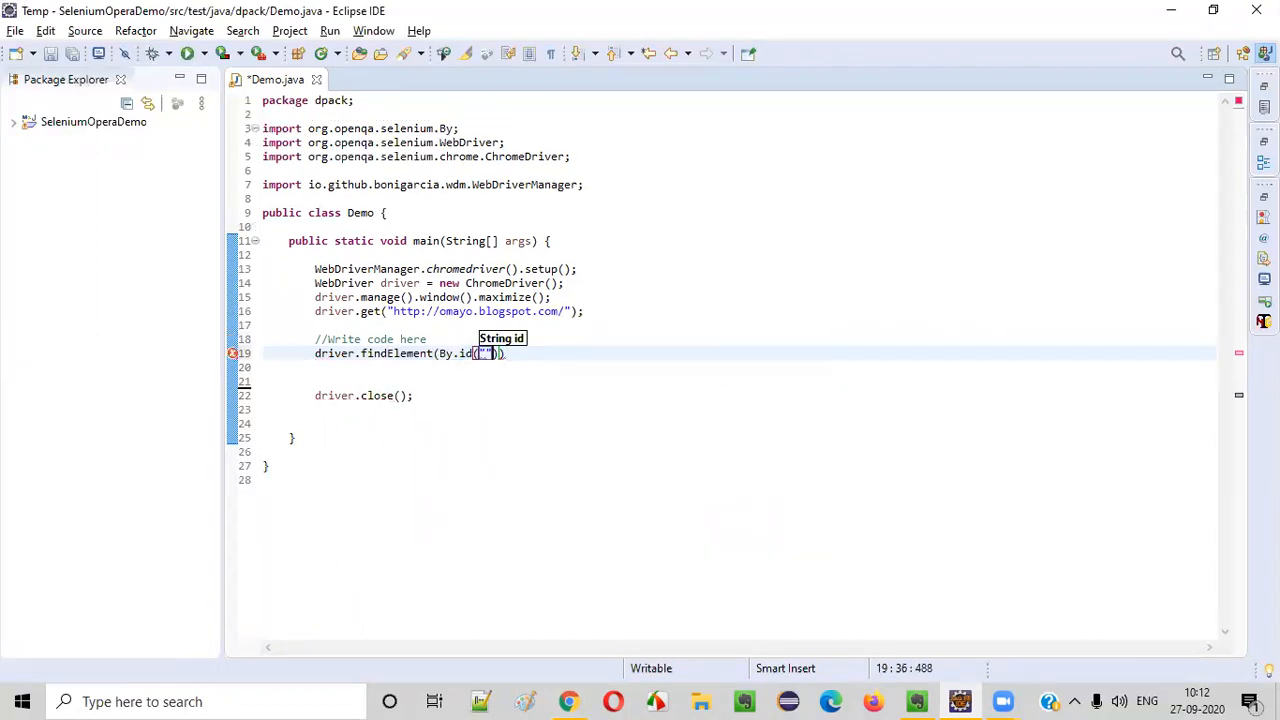
type("home")
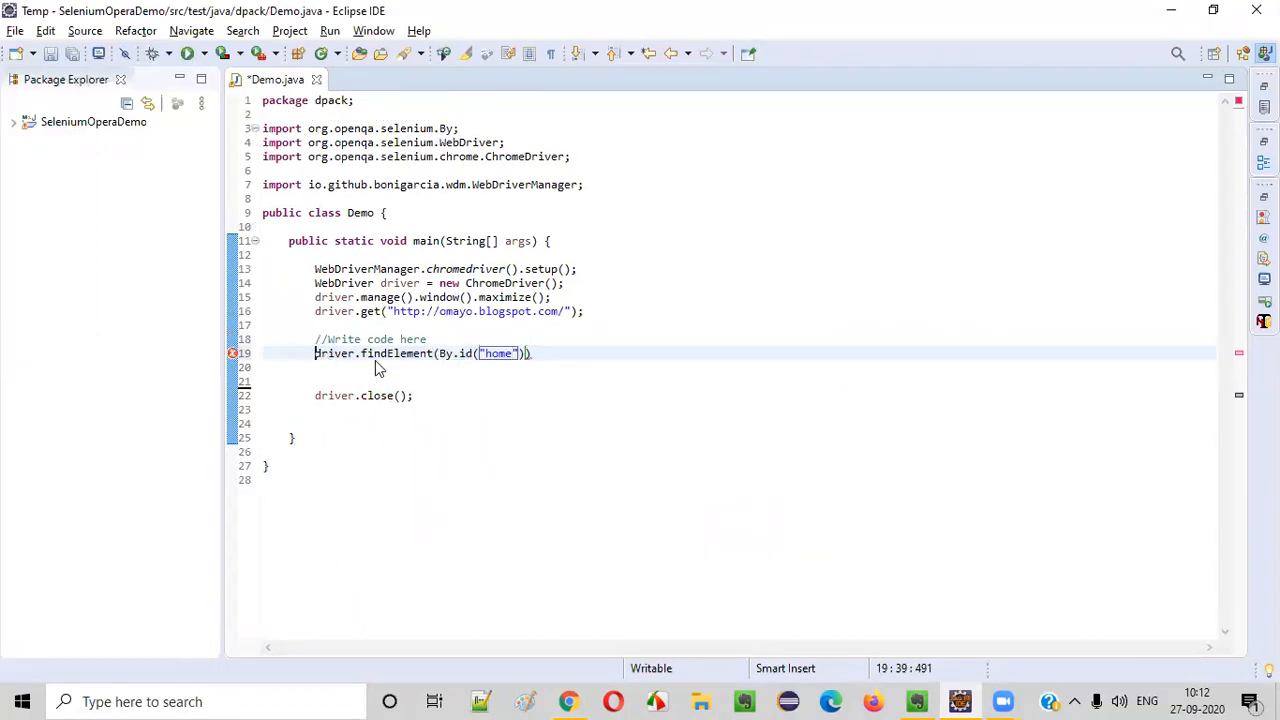
type(".")
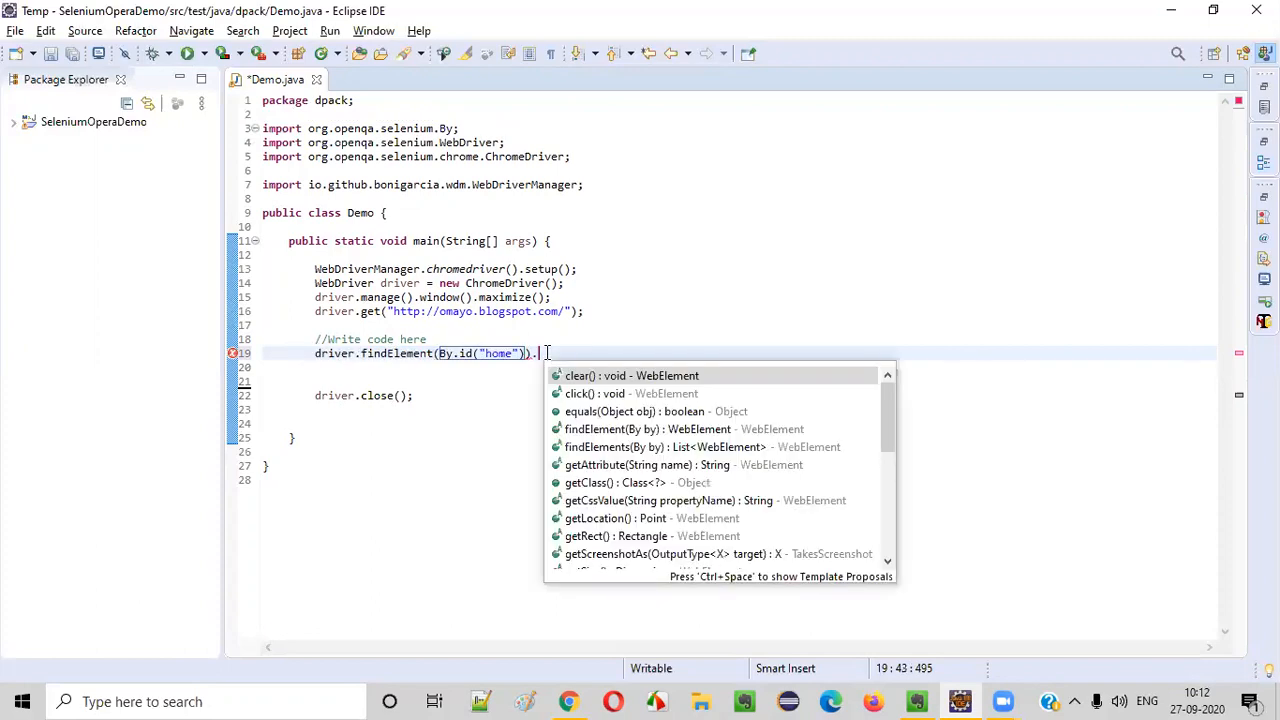
mouse_move(632, 376)
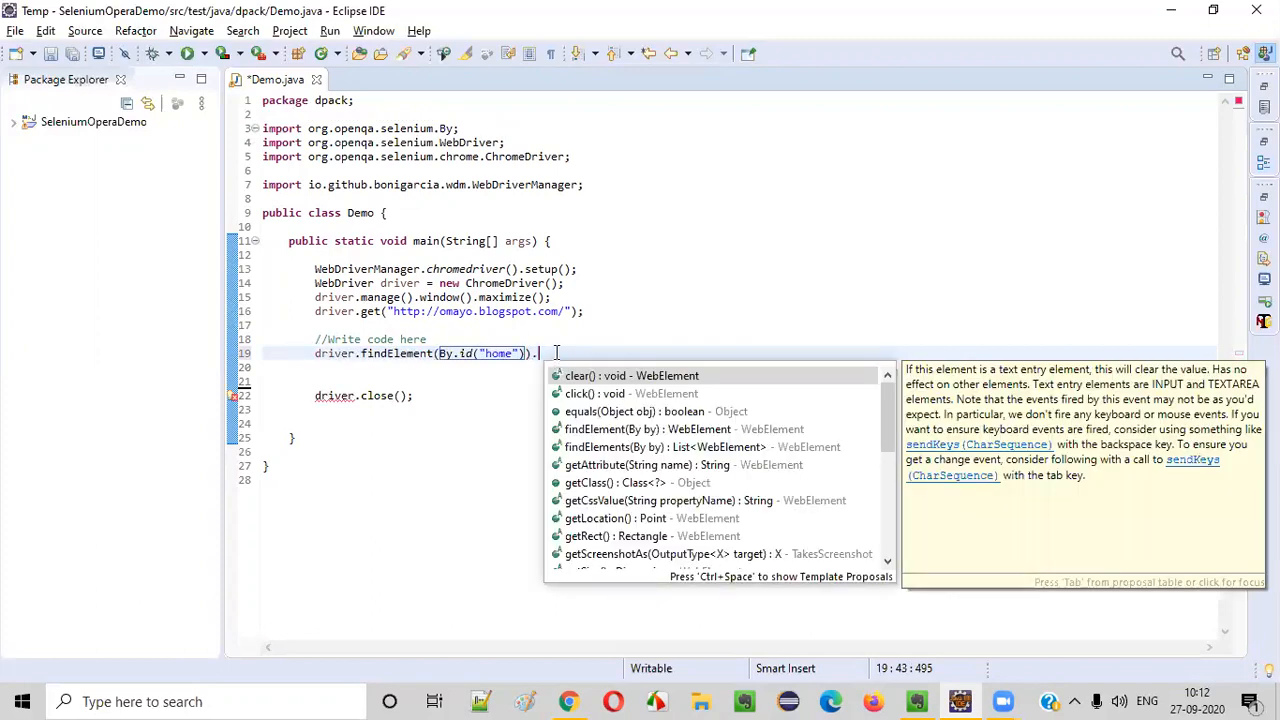
type("getCssValue(\"")
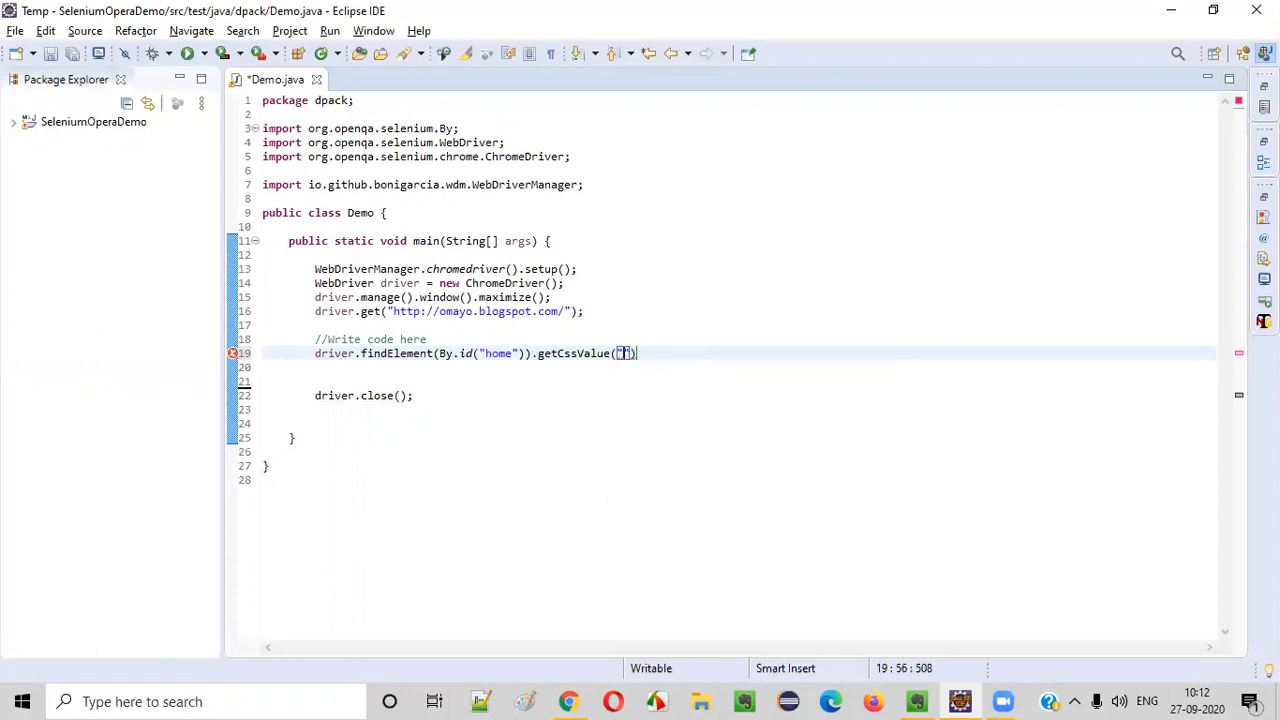
type("\");")
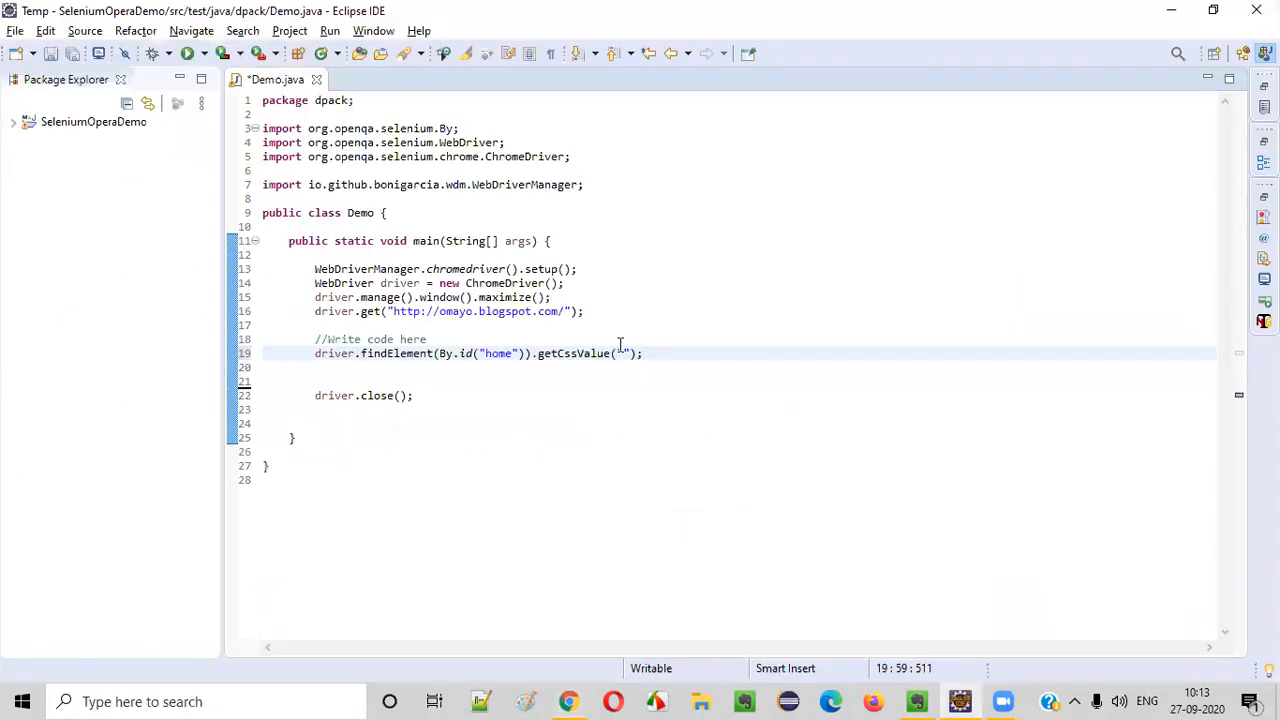
type("line-height")
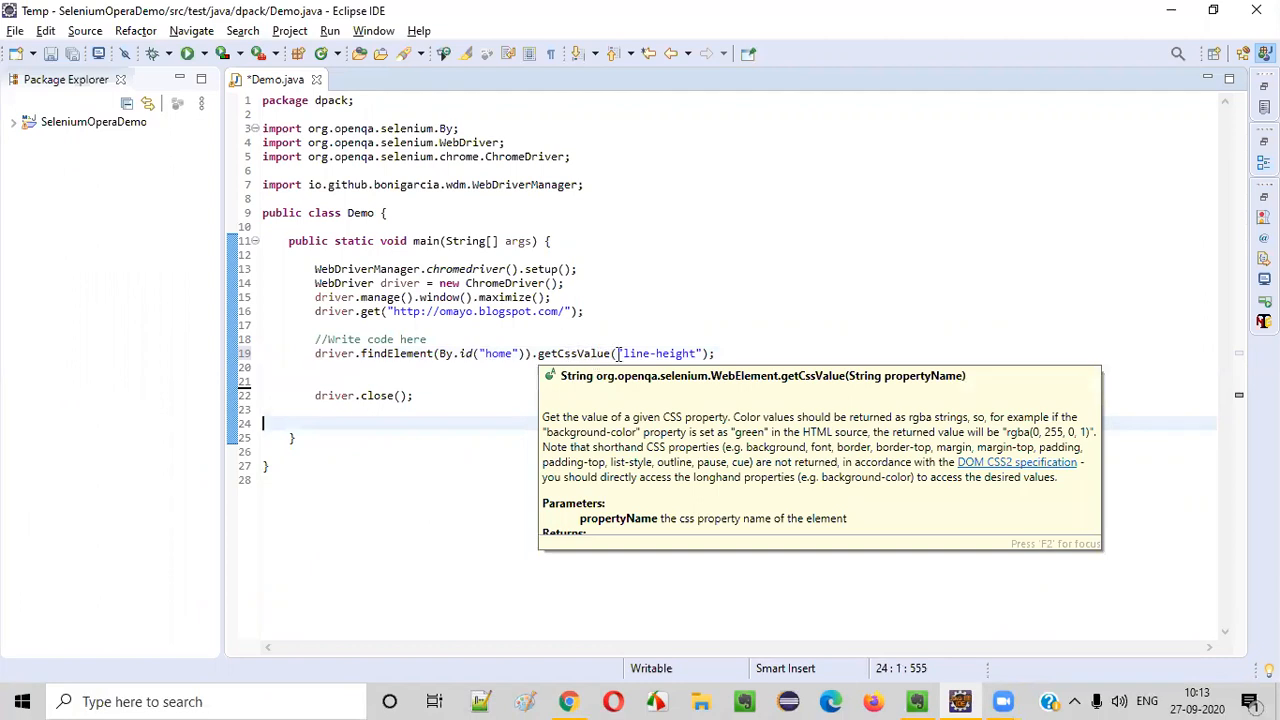
double_click(658, 352)
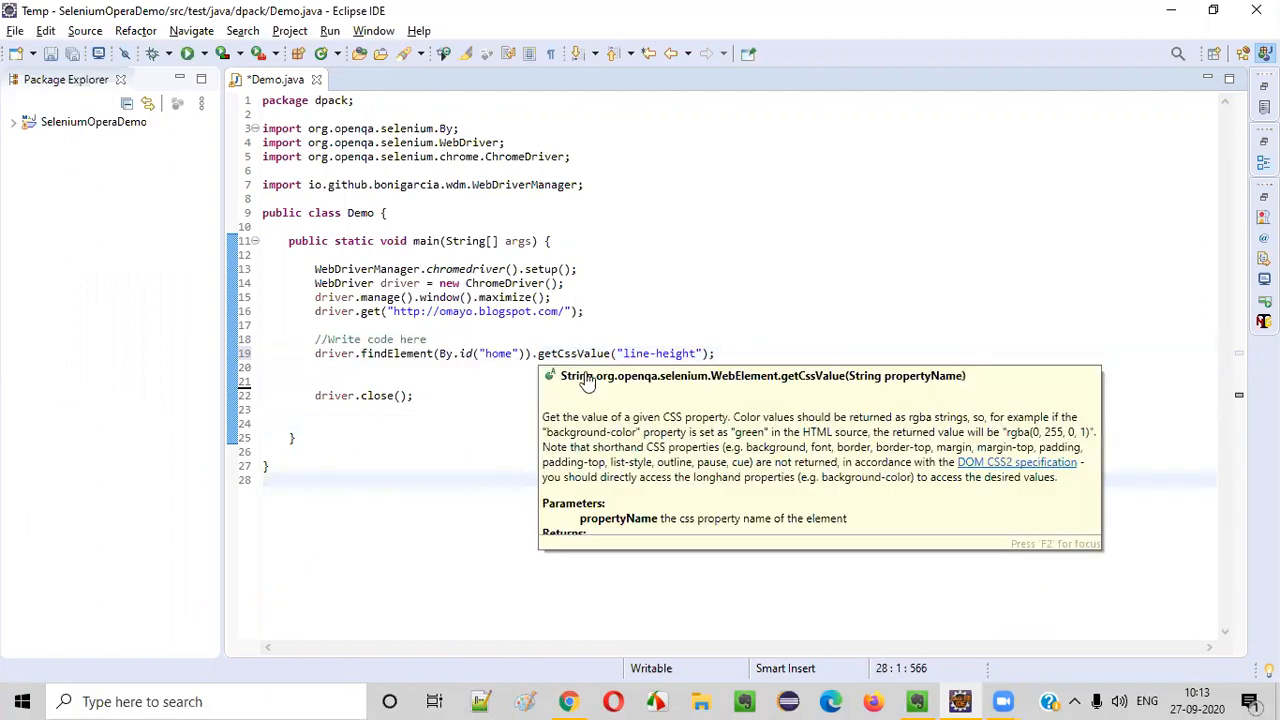
left_click(318, 362)
type("lineheightForHomeOption = ")
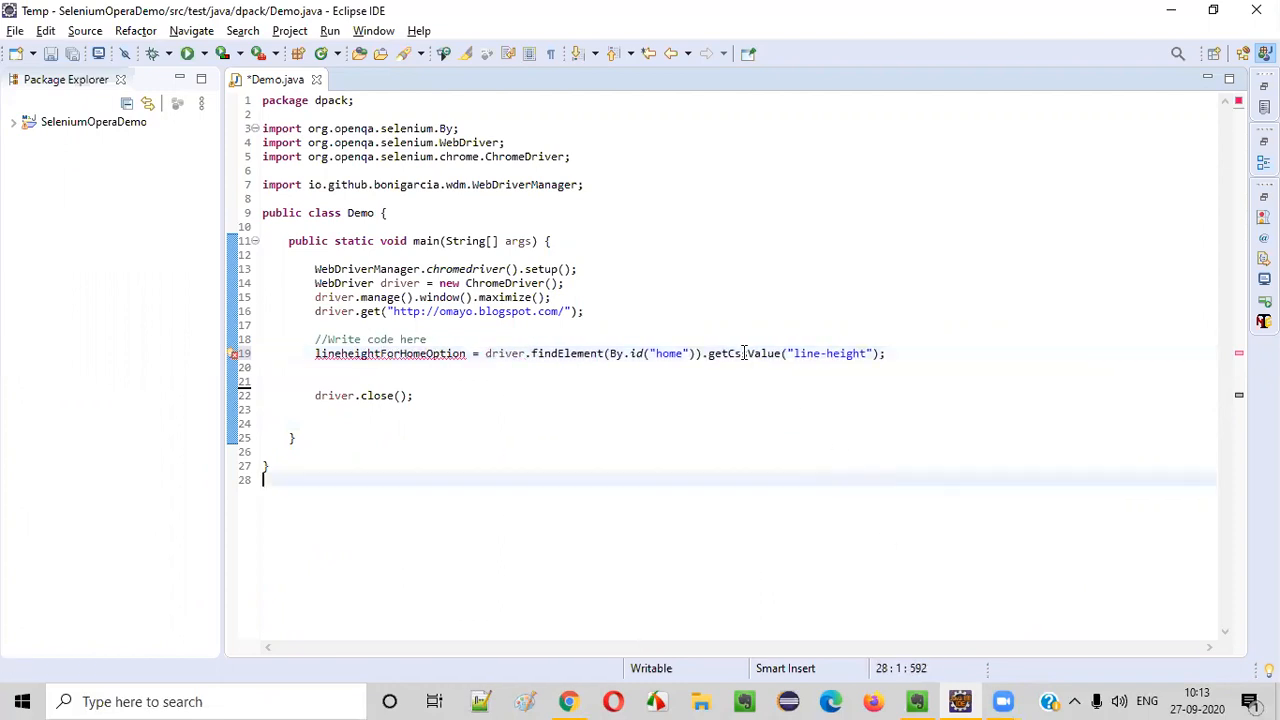
Declare lineheightForHomeOption as a local String via Quick Fix and print it.
left_click(378, 352)
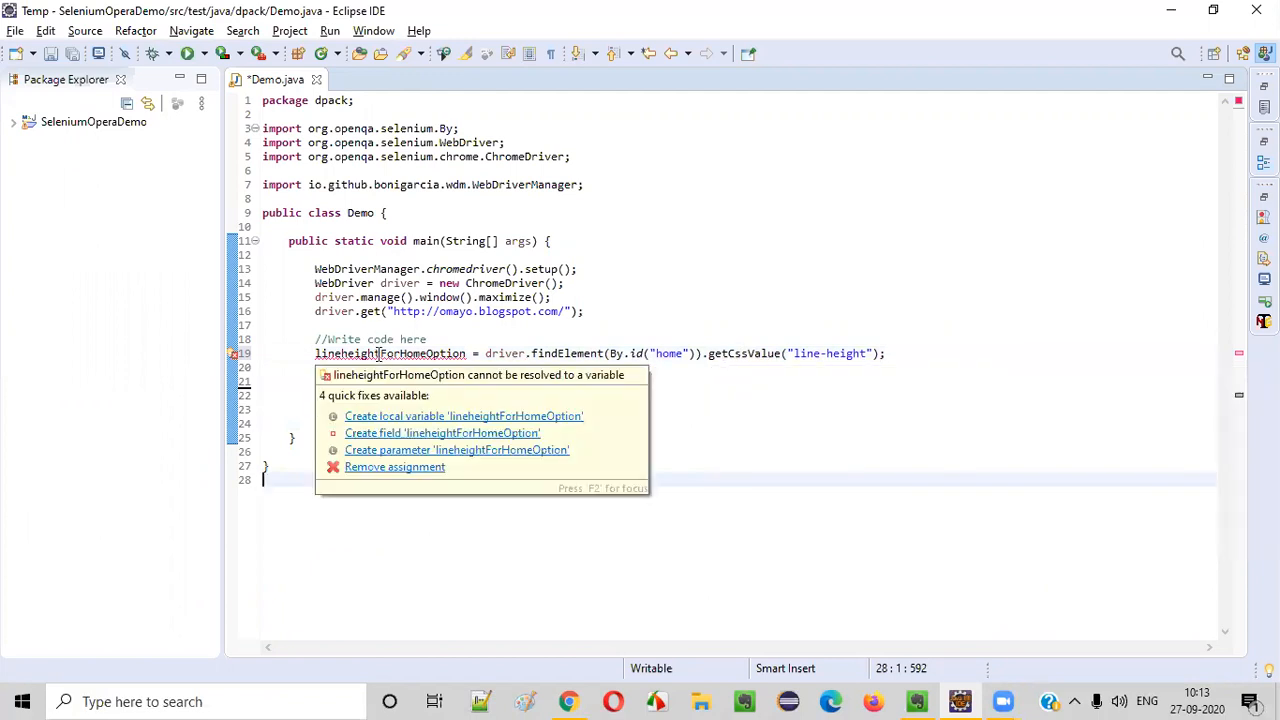
left_click(464, 416)
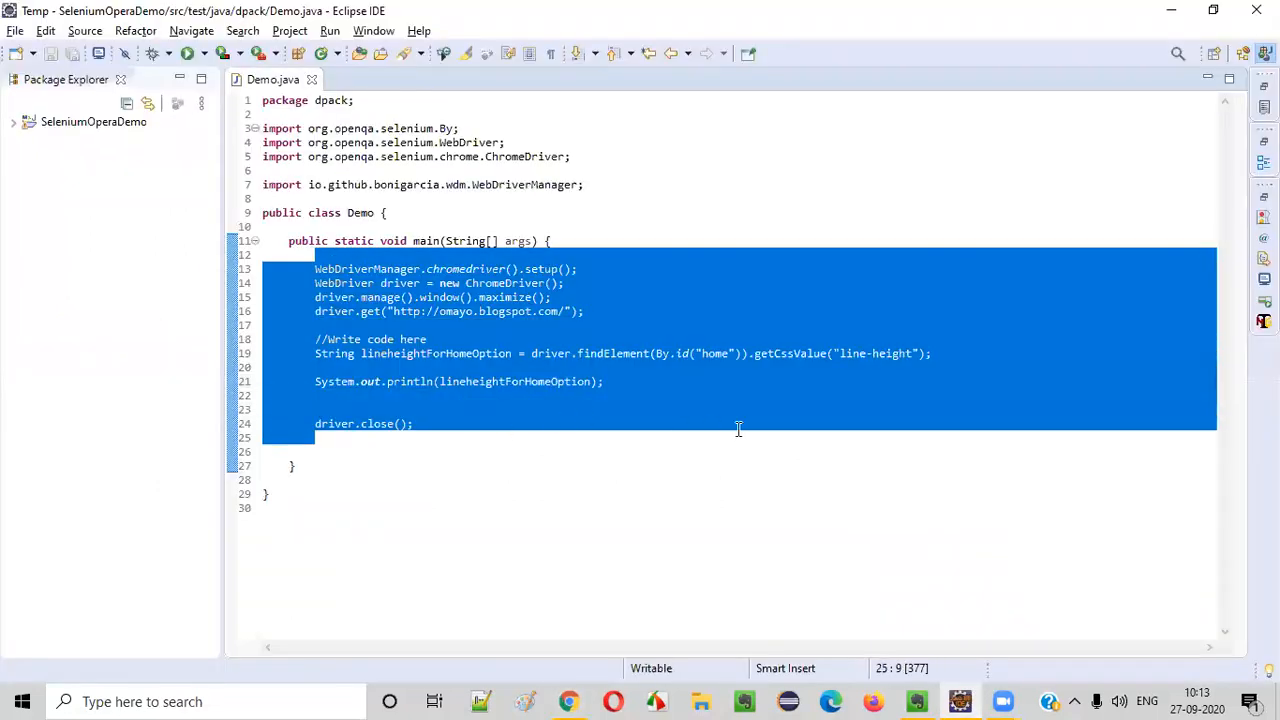
double_click(892, 352)
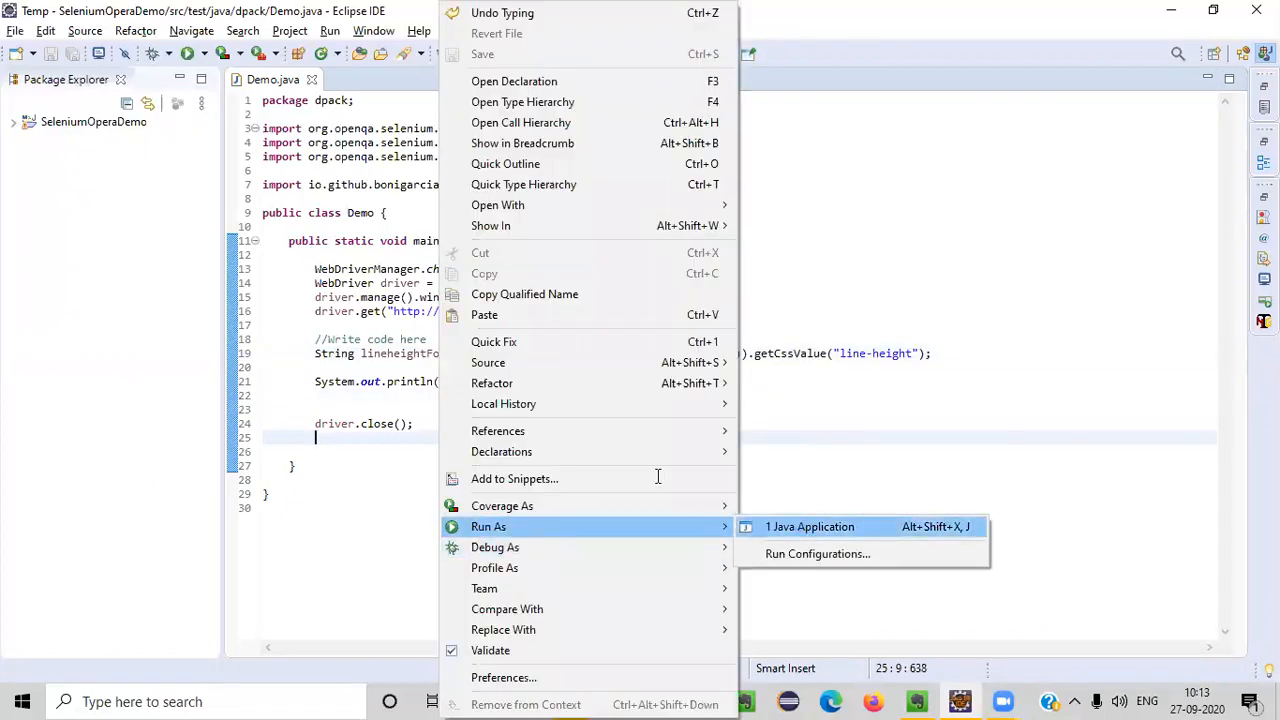
Run Demo as a Java Application so the console prints 35px, then restore the editor.
left_click(810, 528)
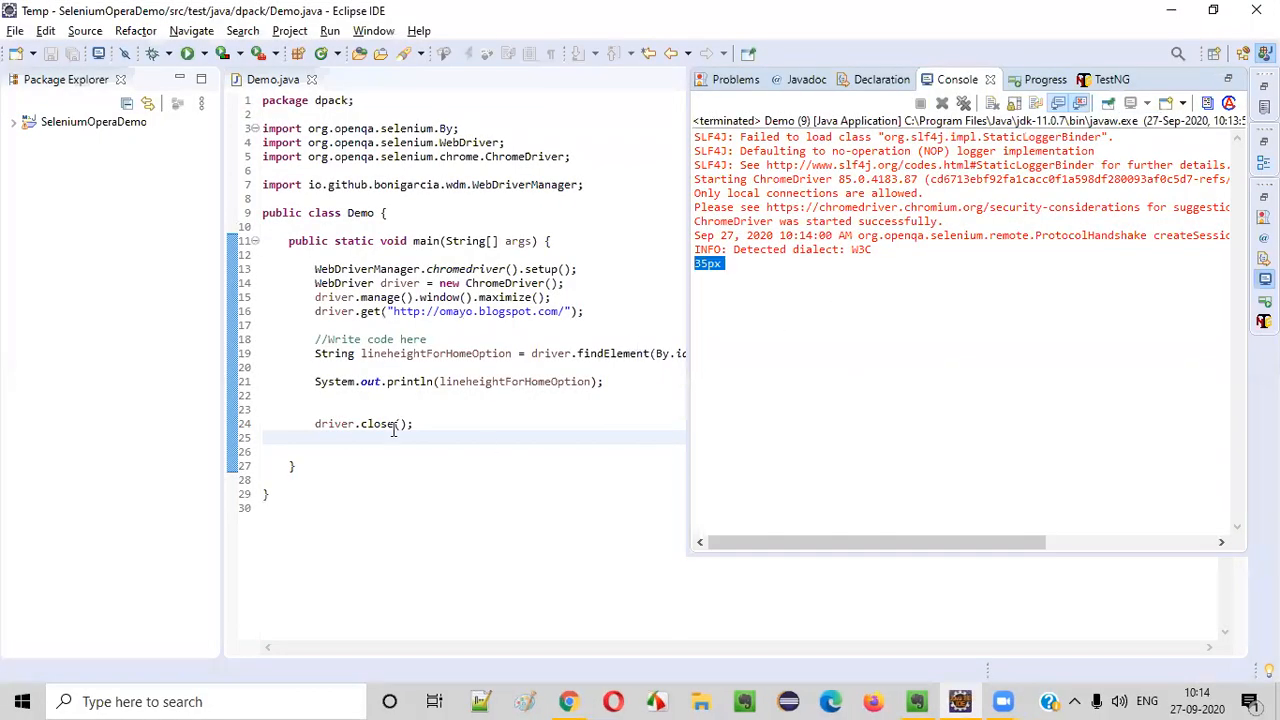
double_click(364, 424)
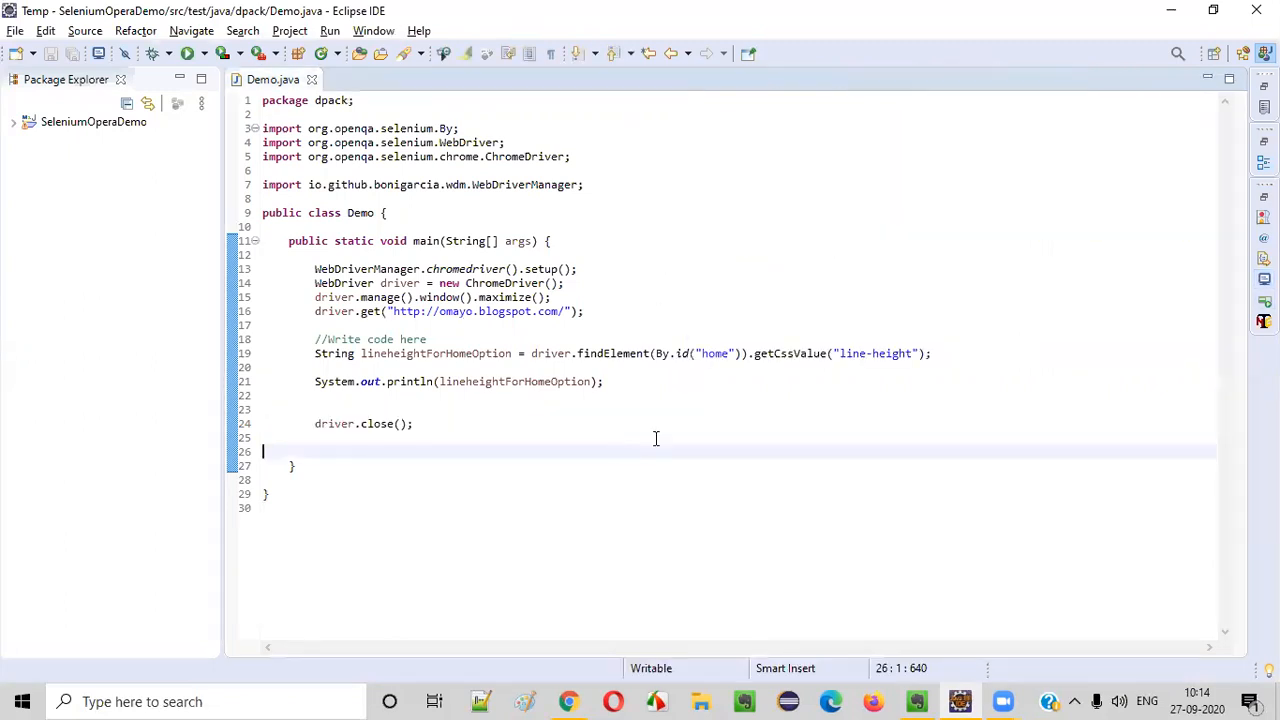
mouse_move(752, 352)
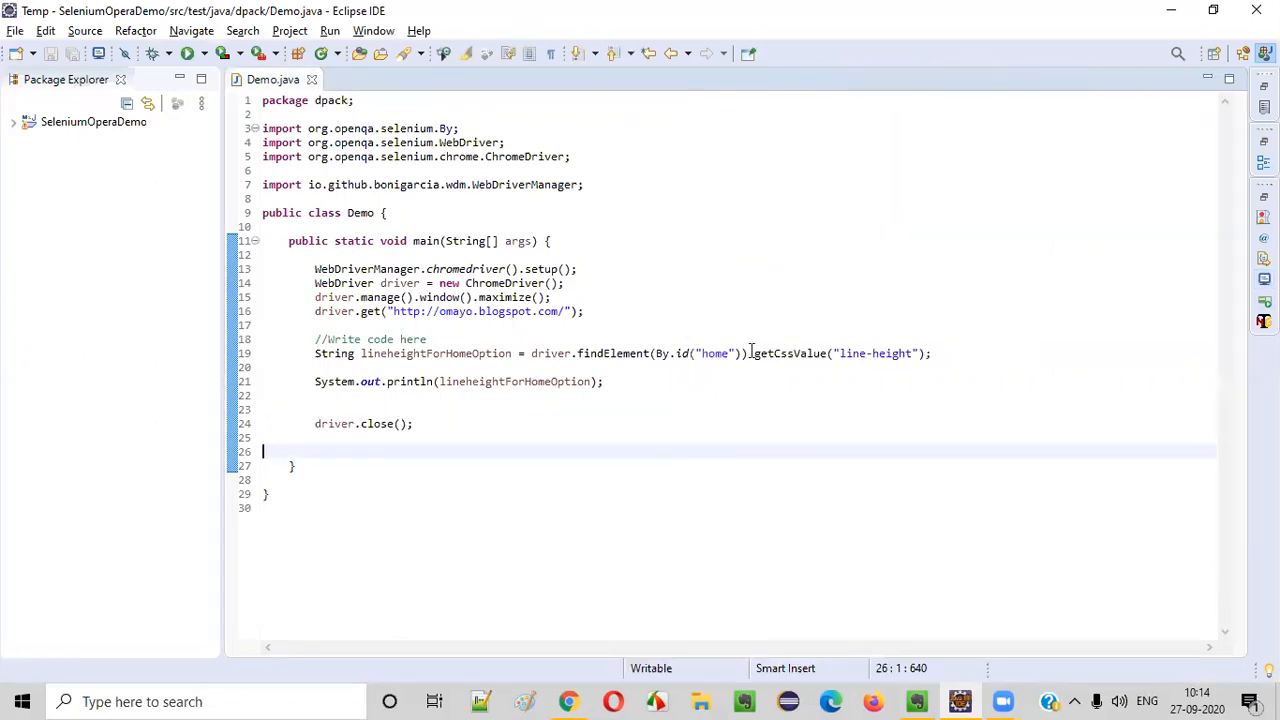
double_click(790, 352)
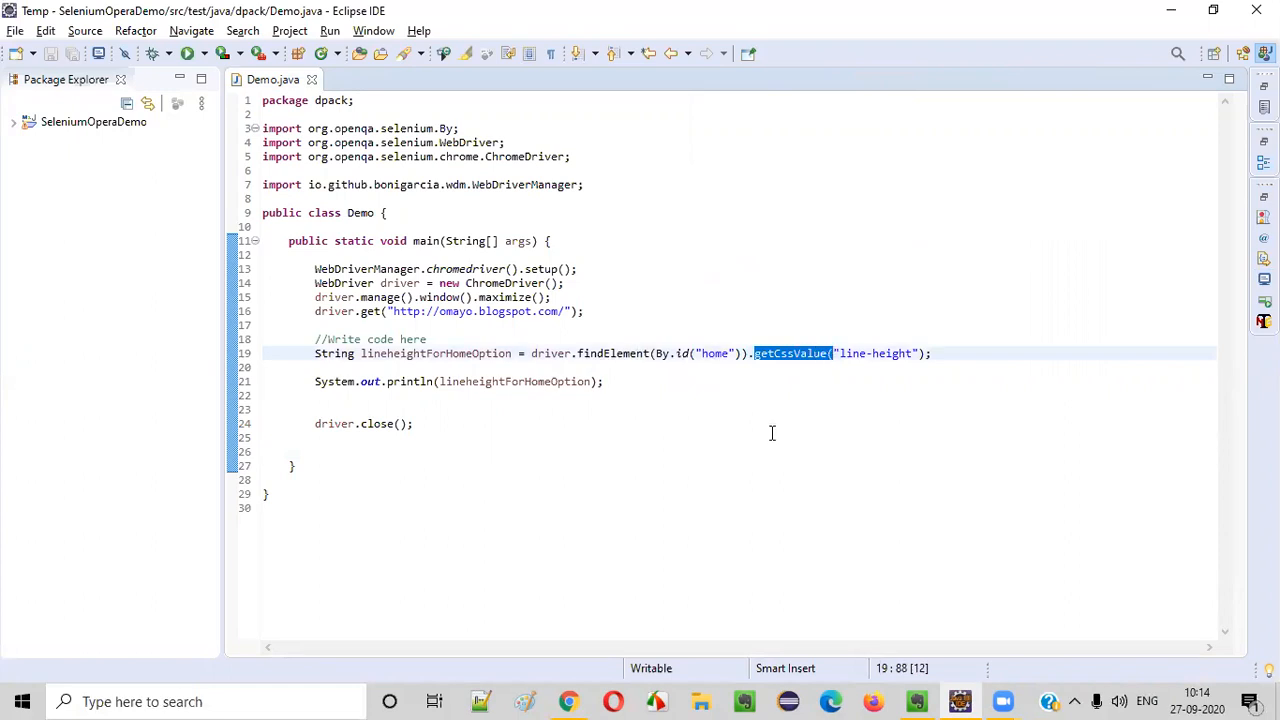
mouse_move(620, 72)
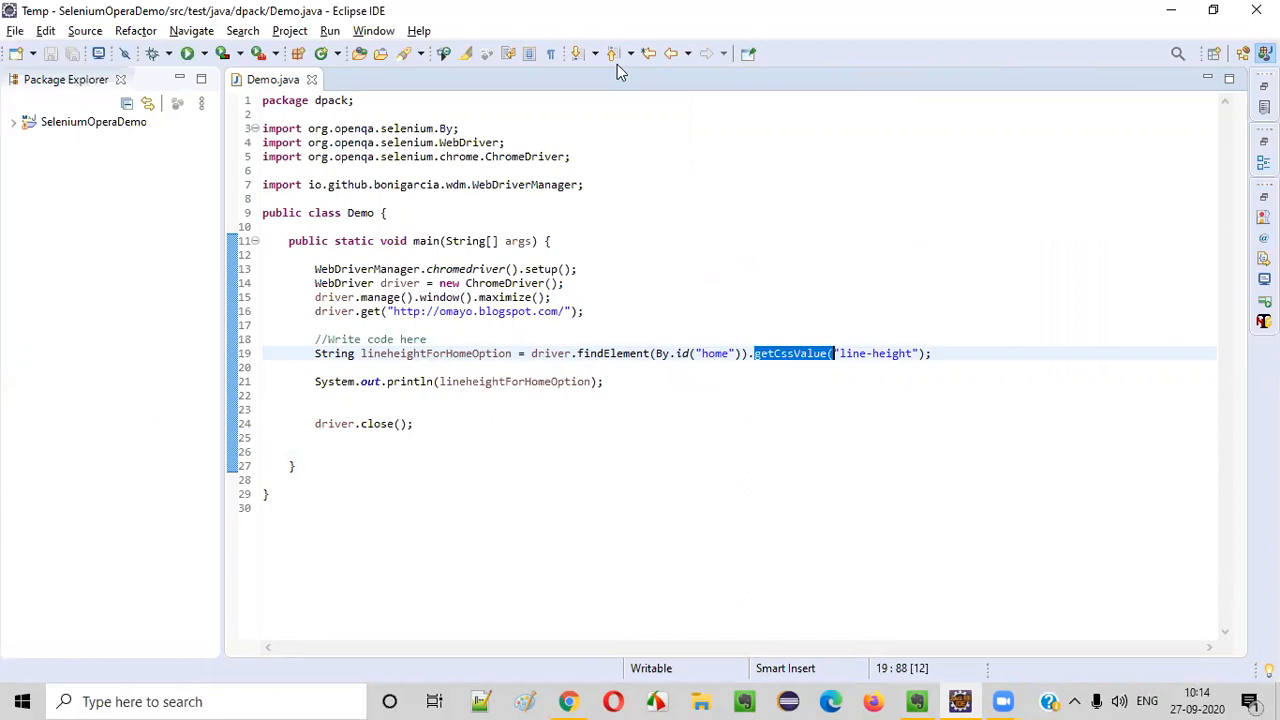